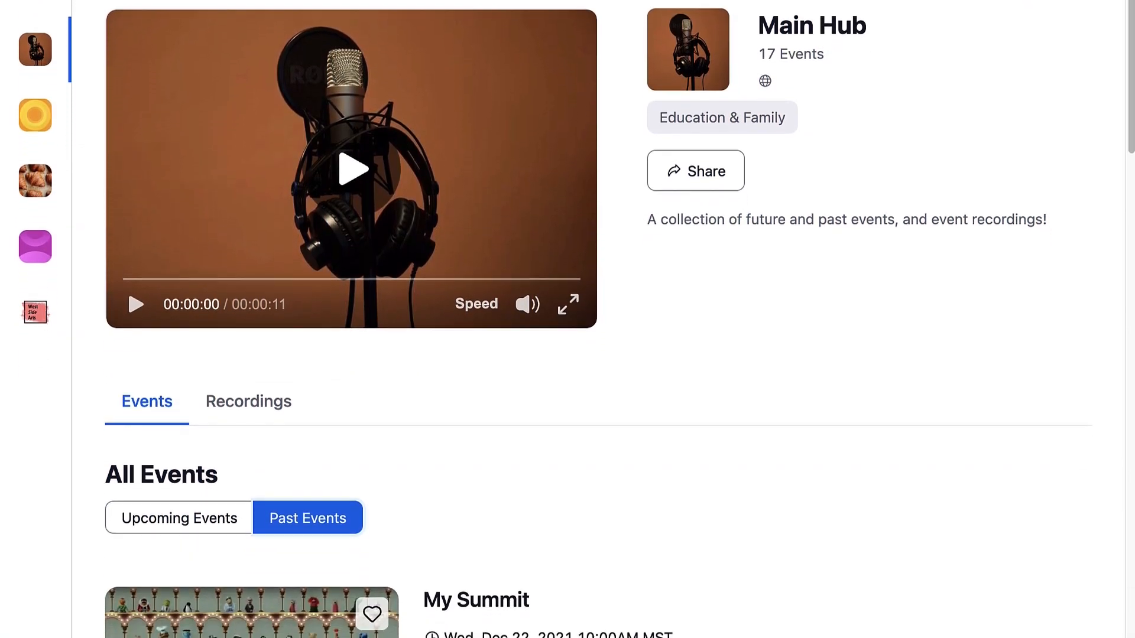
Scroll down the Main Hub page through its past events list
{"action": "scroll", "scroll_direction": "down", "scroll_amount": 3}
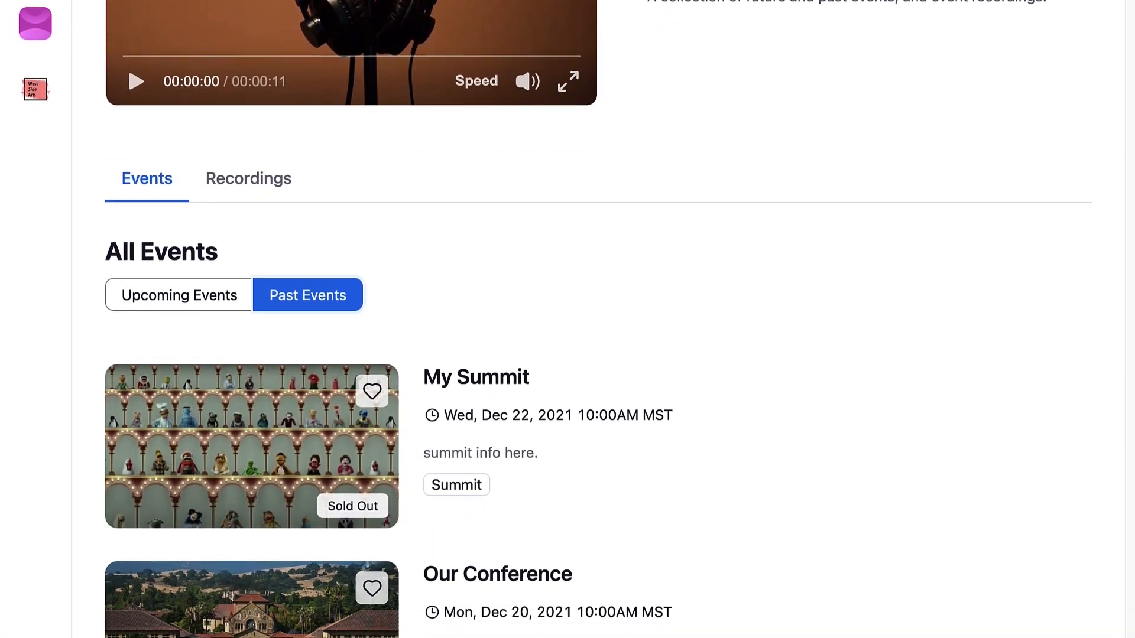
{"action": "scroll", "scroll_direction": "down", "scroll_amount": 3}
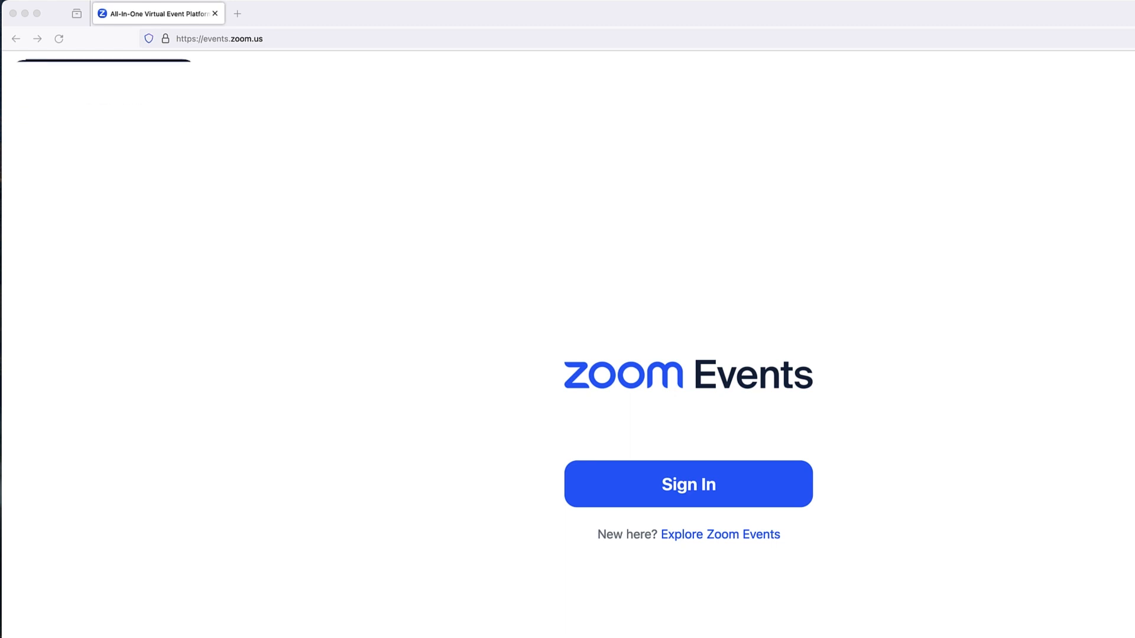
Sign in and set the Event Listing Name to 'West Side Arts'
{"action": "left_click", "coordinate": [687, 484]}
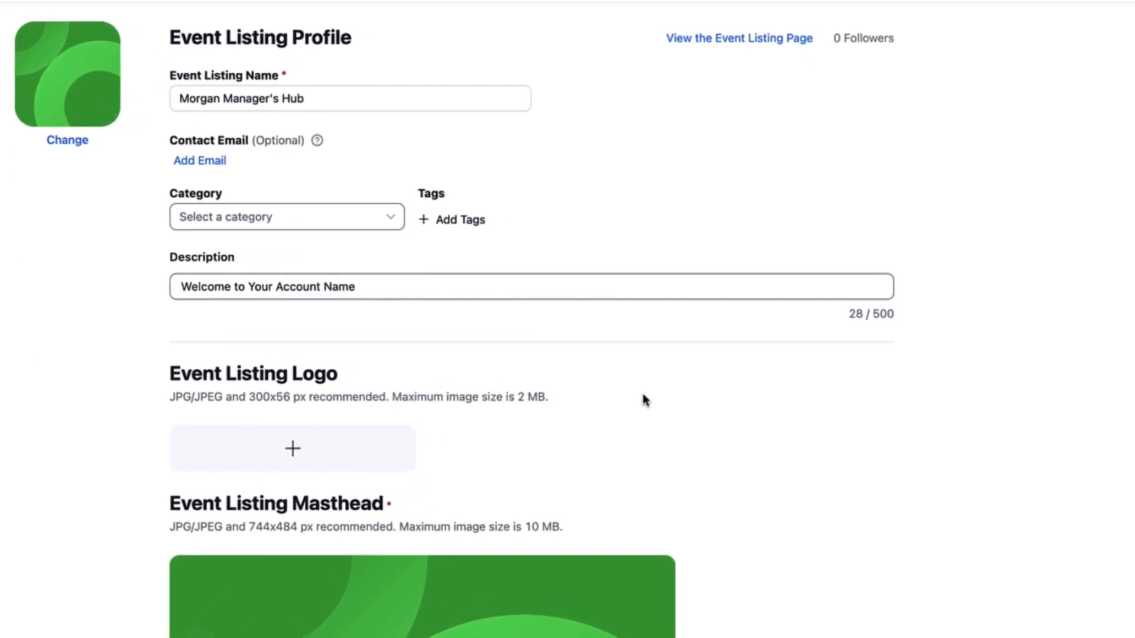
{"action": "type", "text": "West Side Arts"}
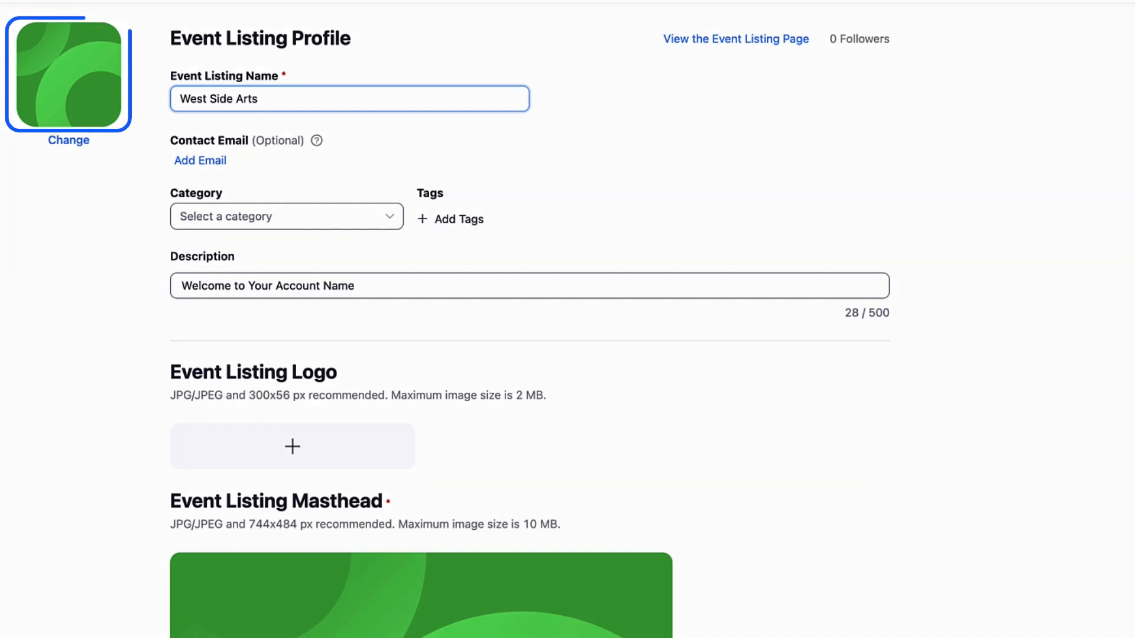
Upload Avatar_WestSideArts.png as the profile picture, also saving it to the Content Library
{"action": "left_click", "coordinate": [68, 141]}
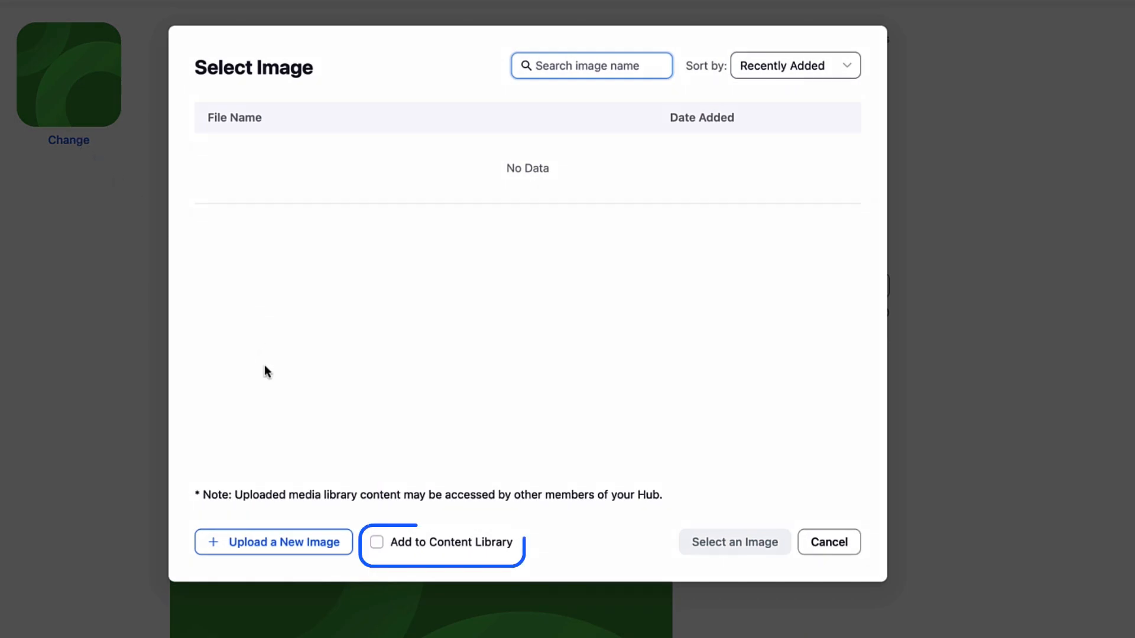
{"action": "left_click", "coordinate": [377, 542]}
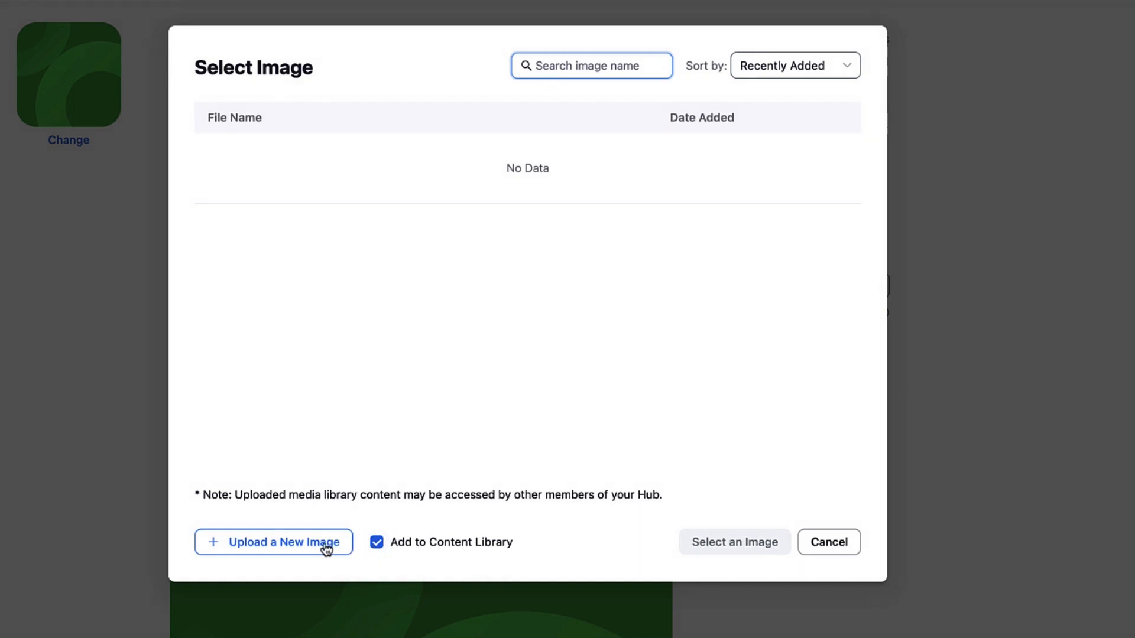
{"action": "left_click", "coordinate": [274, 542]}
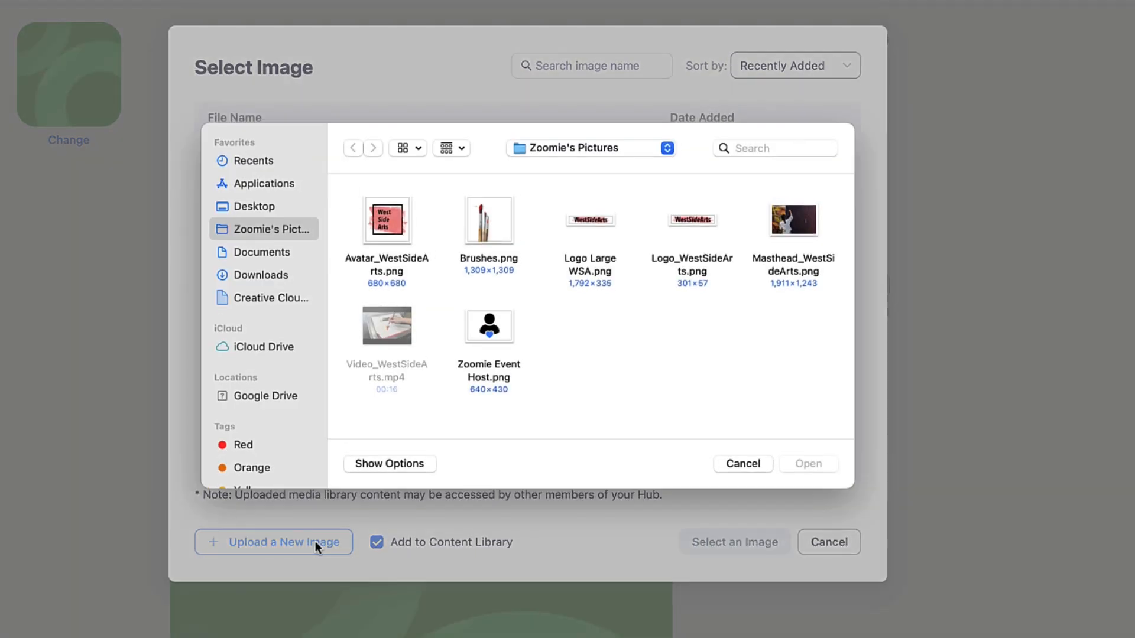
{"action": "left_click", "coordinate": [387, 219]}
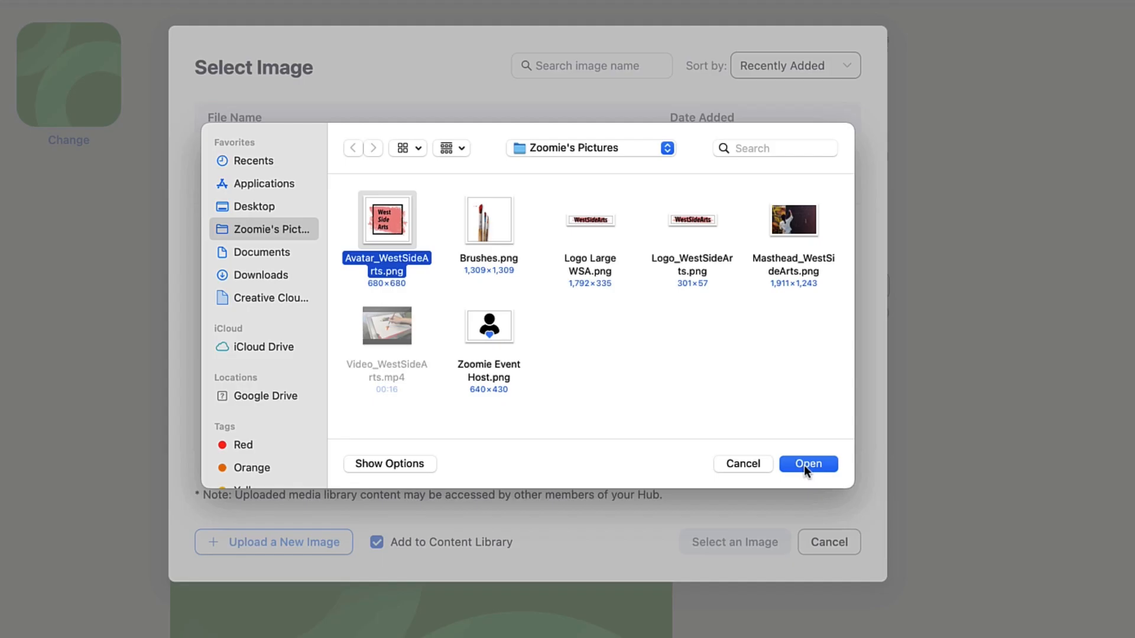
{"action": "left_click", "coordinate": [808, 464]}
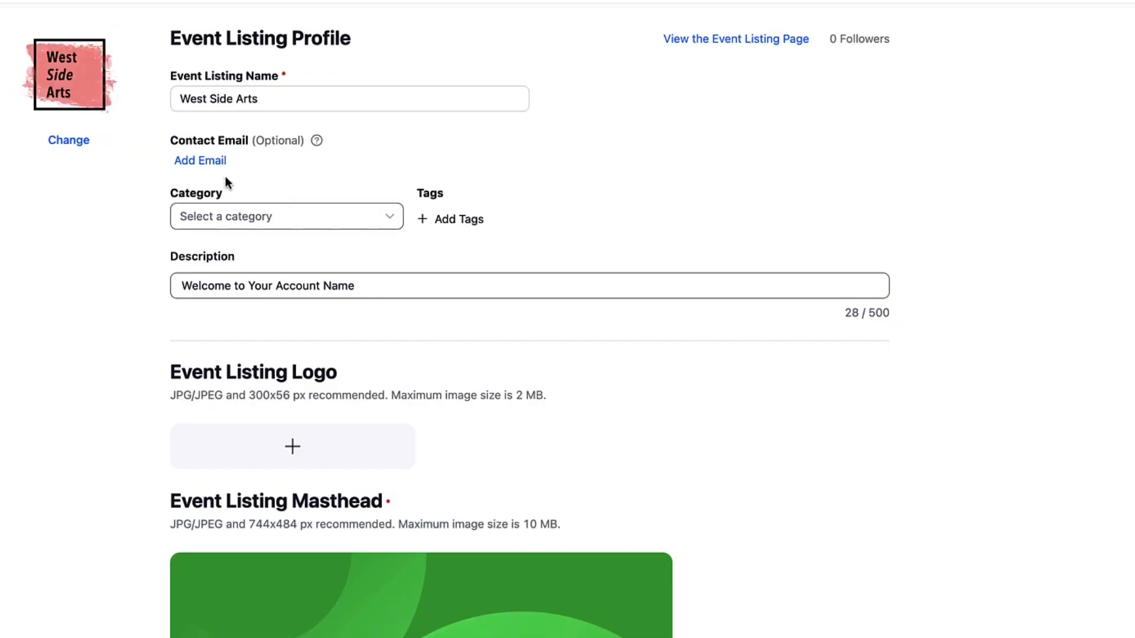
{"action": "left_click", "coordinate": [200, 160]}
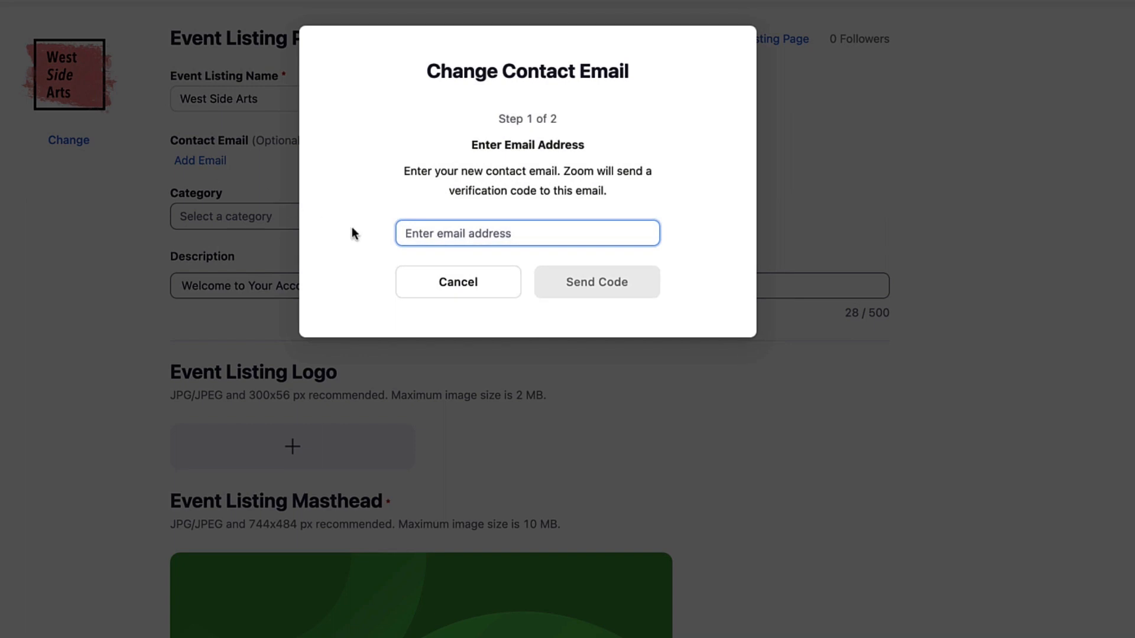
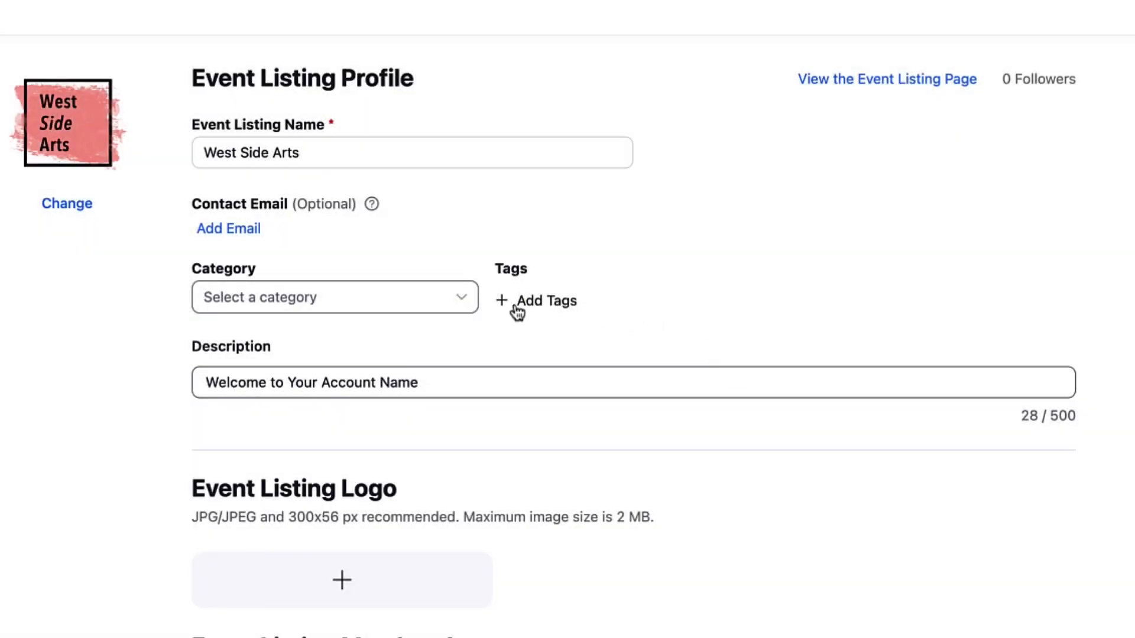
Choose category Entertainment & Visual Arts and enter the West Side Arts community description
{"action": "left_click", "coordinate": [335, 297]}
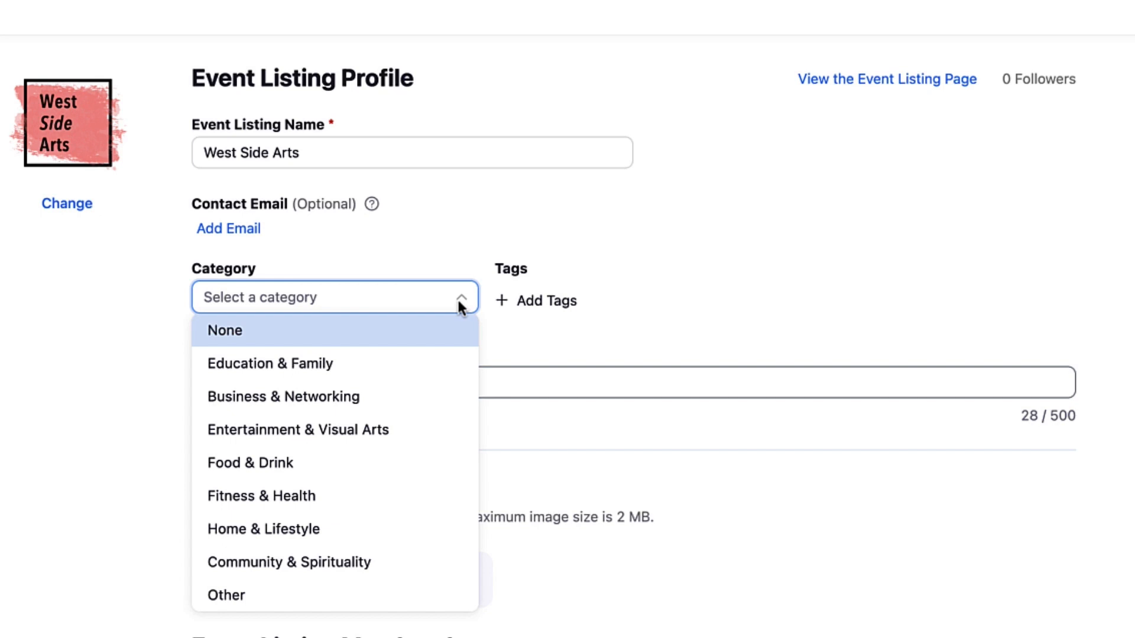
{"action": "left_click", "coordinate": [297, 429]}
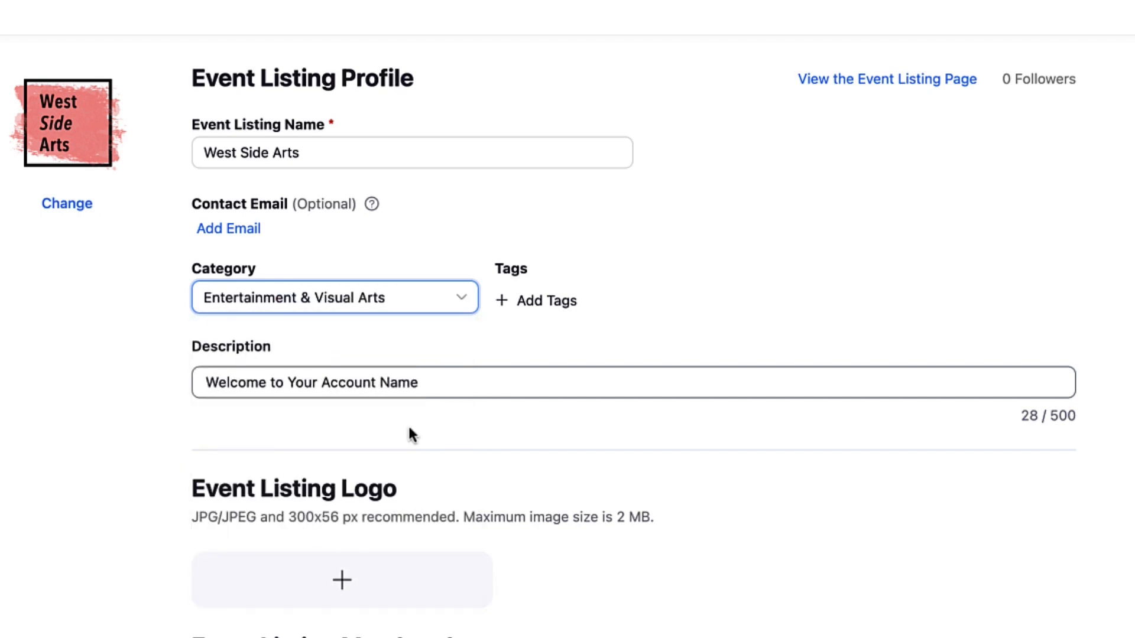
{"action": "type", "text": "West Side Arts is a community of artists and volunteers beautifying the city with meaningful public works. We invite you to attend one of our virtual events to learn more!"}
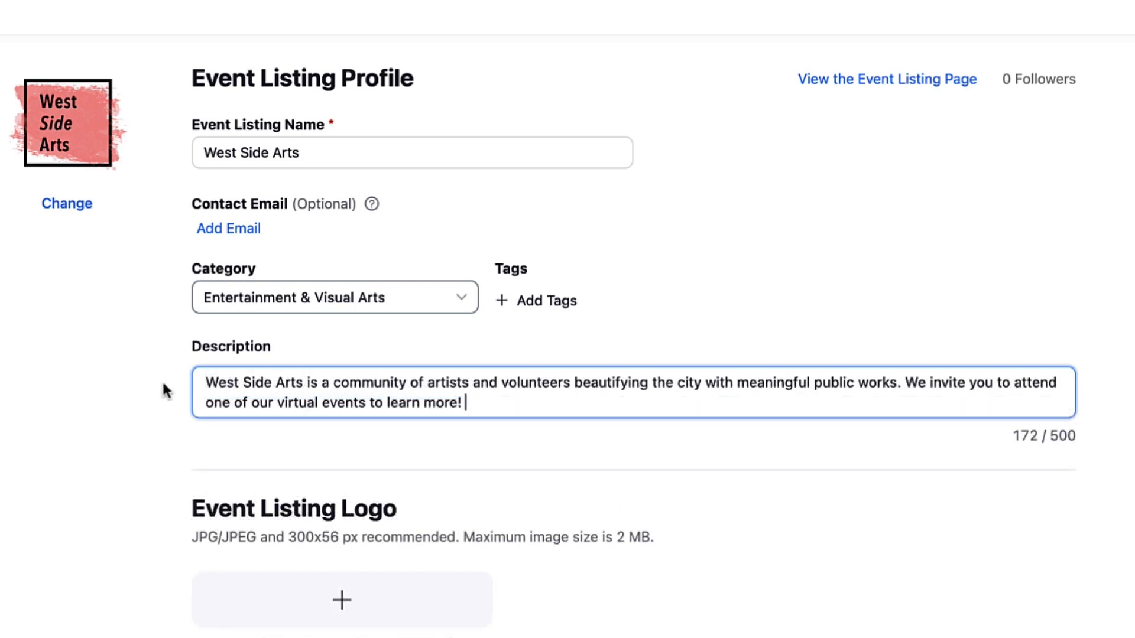
{"action": "scroll", "scroll_direction": "down", "scroll_amount": 3}
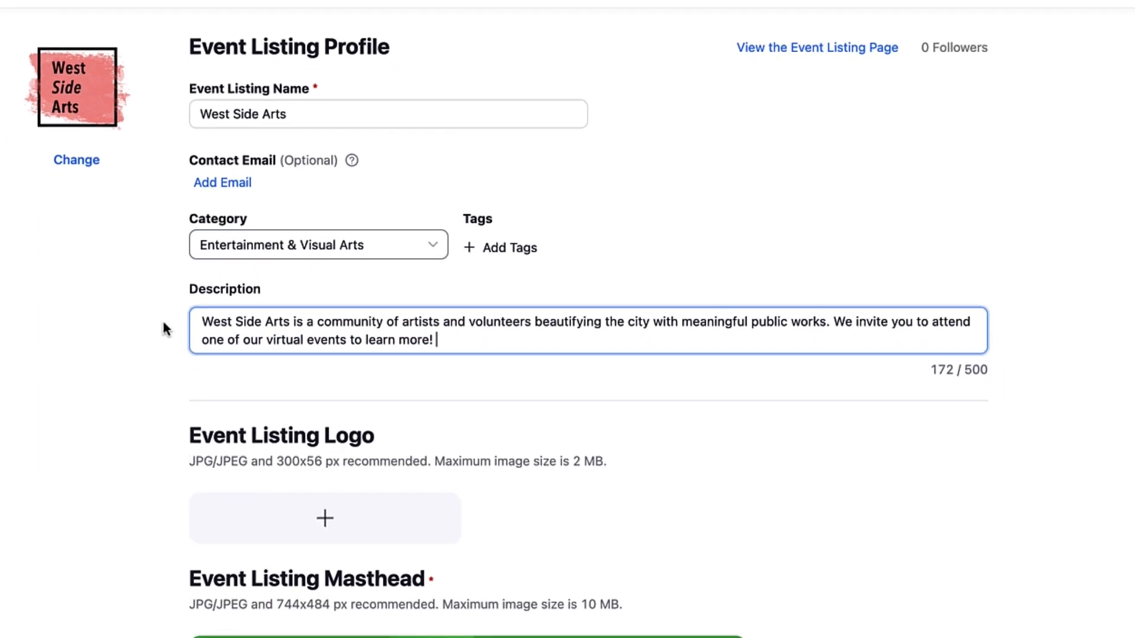
{"action": "scroll", "scroll_direction": "down", "scroll_amount": 3}
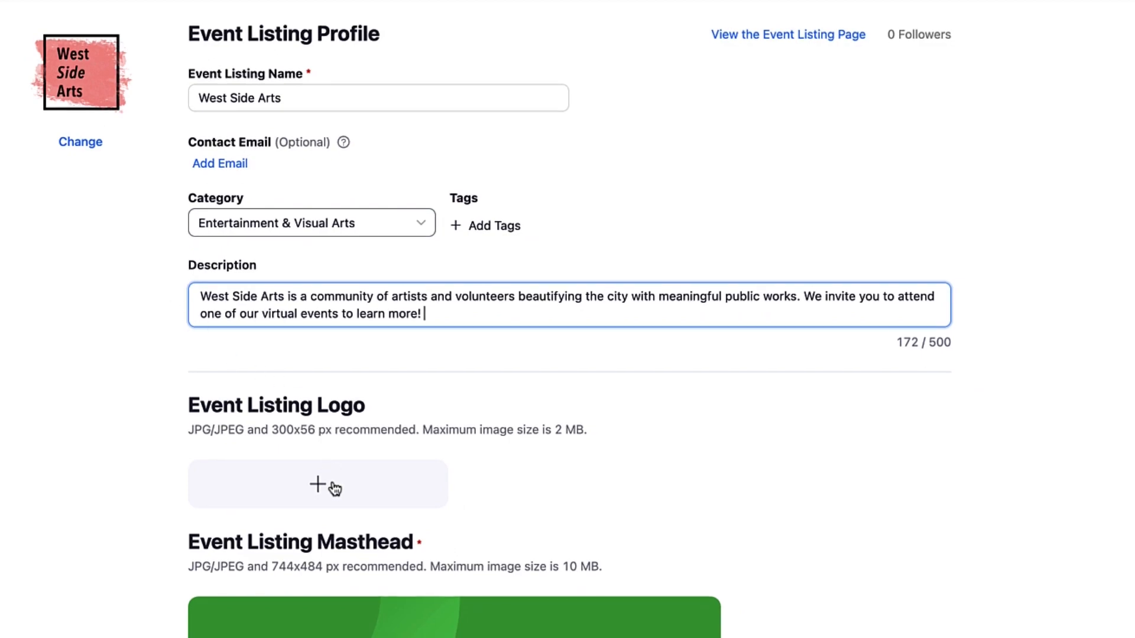
Upload Logo_WestSideArts.png as the event listing logo
{"action": "left_click", "coordinate": [316, 484]}
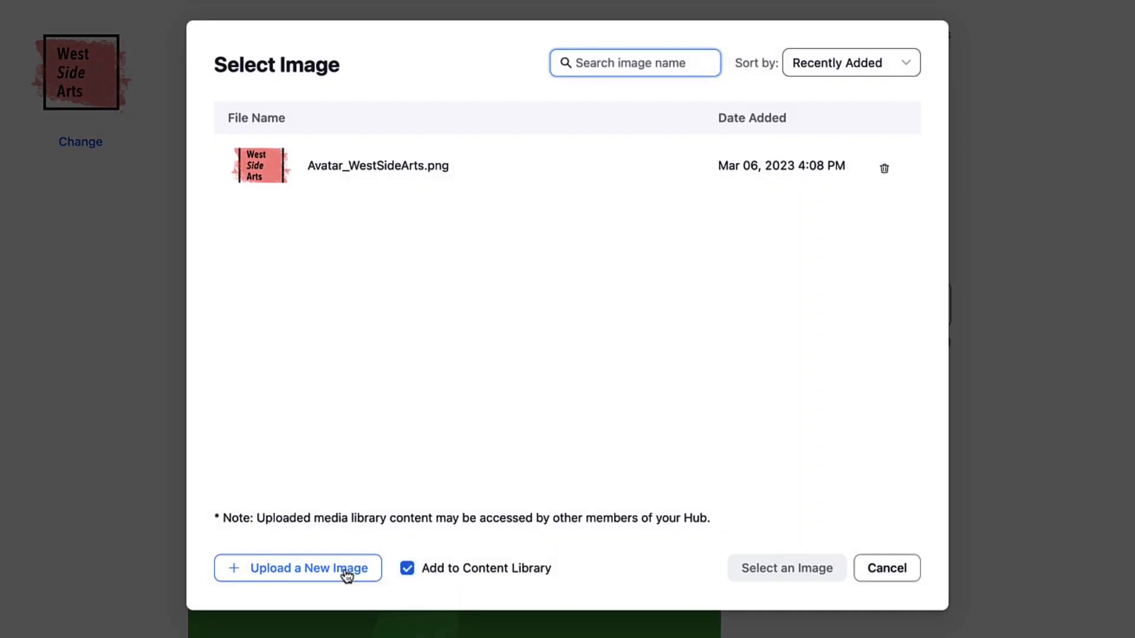
{"action": "left_click", "coordinate": [297, 568]}
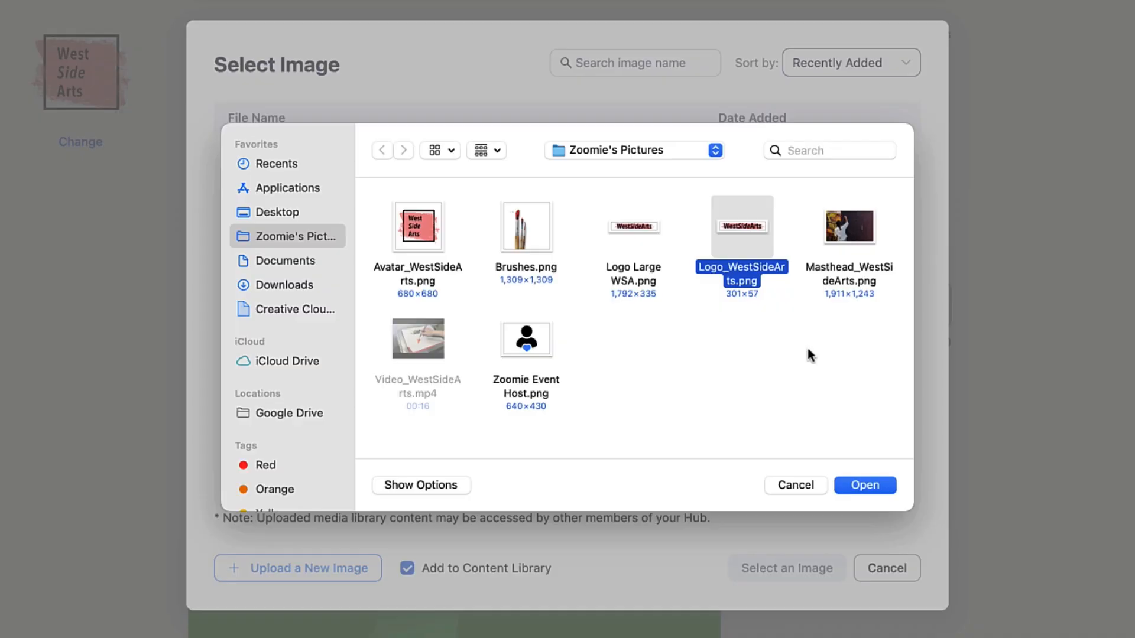
{"action": "left_click", "coordinate": [863, 485]}
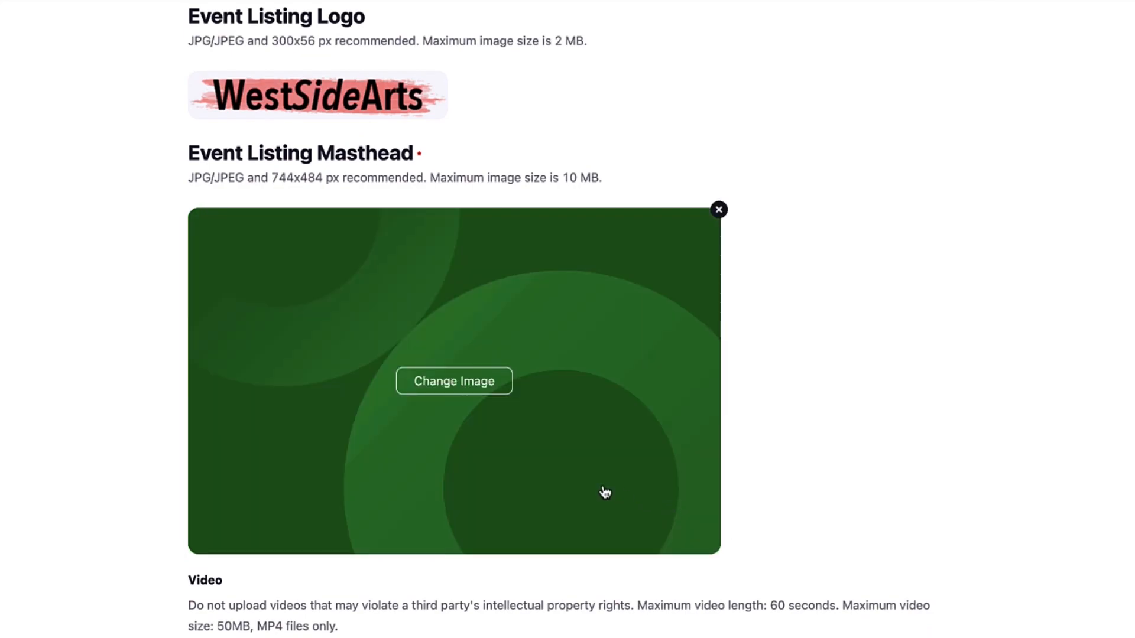
Replace the green masthead with Masthead_WestSideArts.png, the mural-painting photo
{"action": "left_click", "coordinate": [454, 381]}
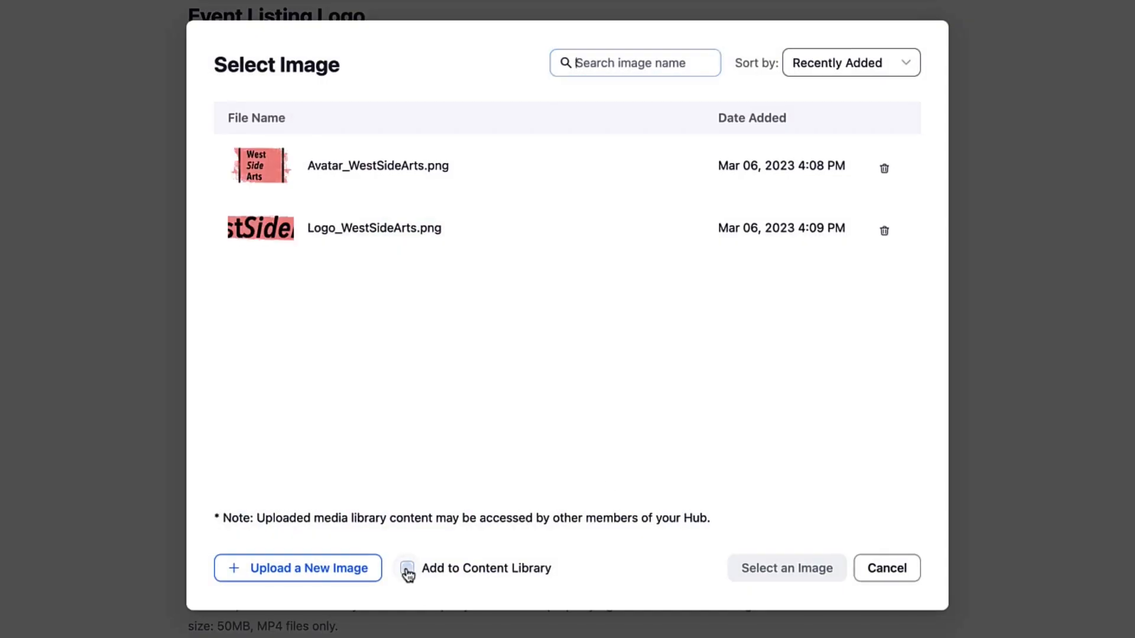
{"action": "left_click", "coordinate": [297, 568]}
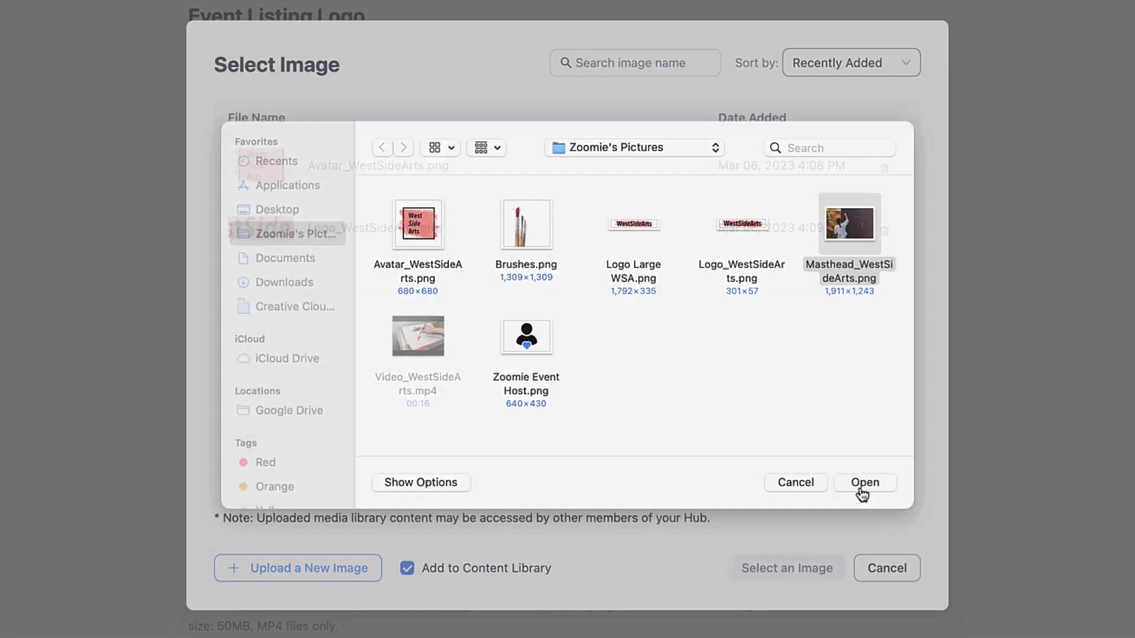
{"action": "left_click", "coordinate": [865, 483]}
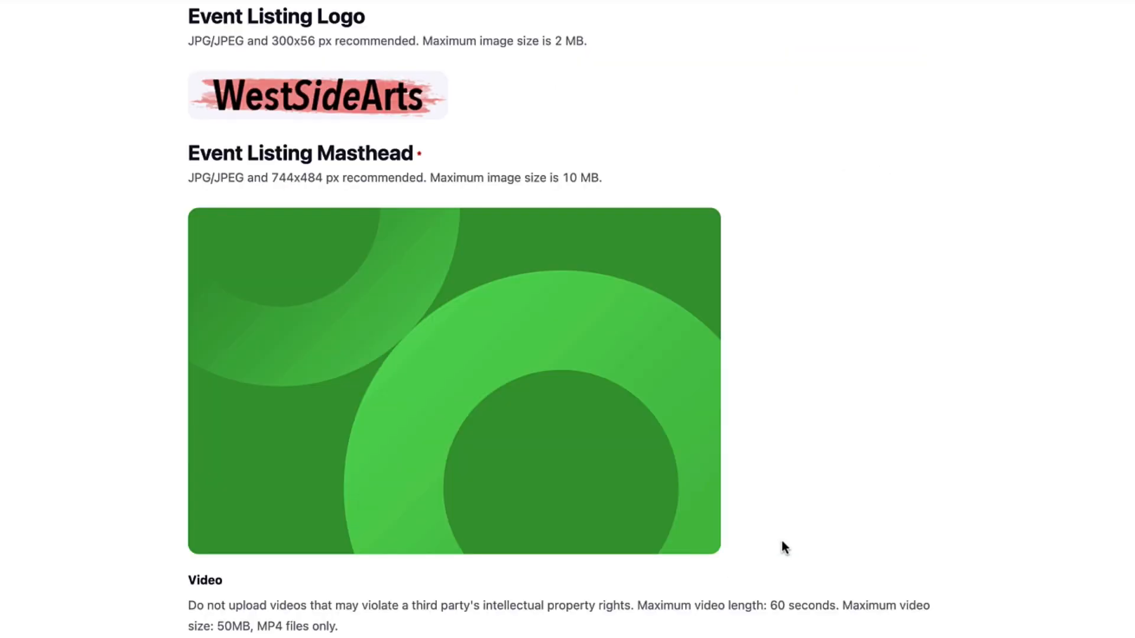
{"action": "scroll", "scroll_direction": "down", "scroll_amount": 3}
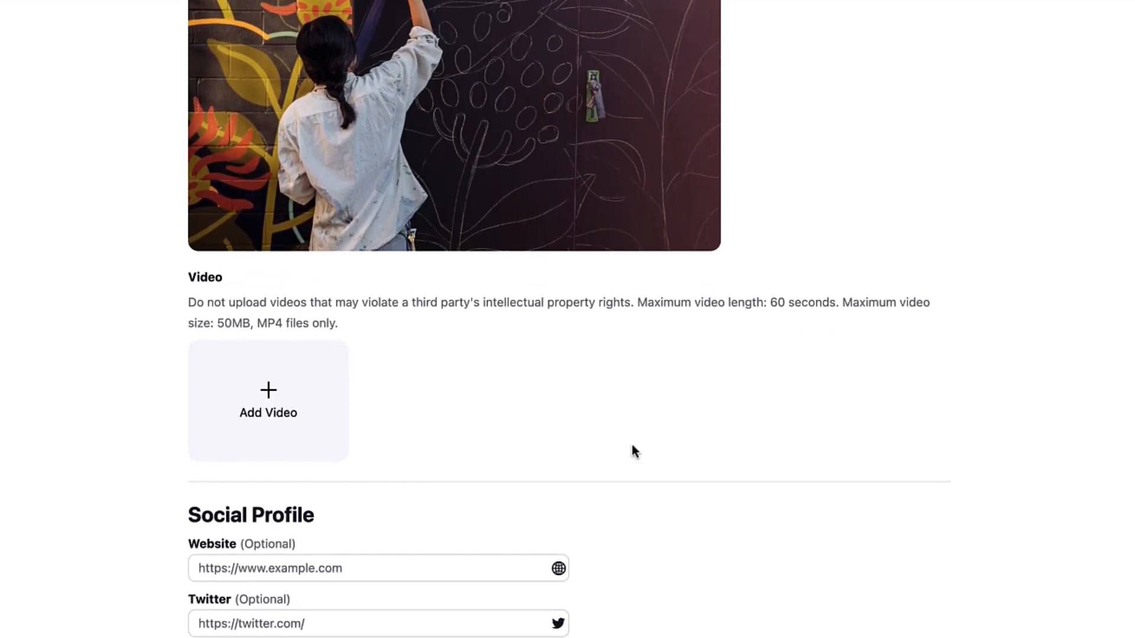
Upload the West Side Arts promo video to the profile and play it back
{"action": "left_click", "coordinate": [268, 401]}
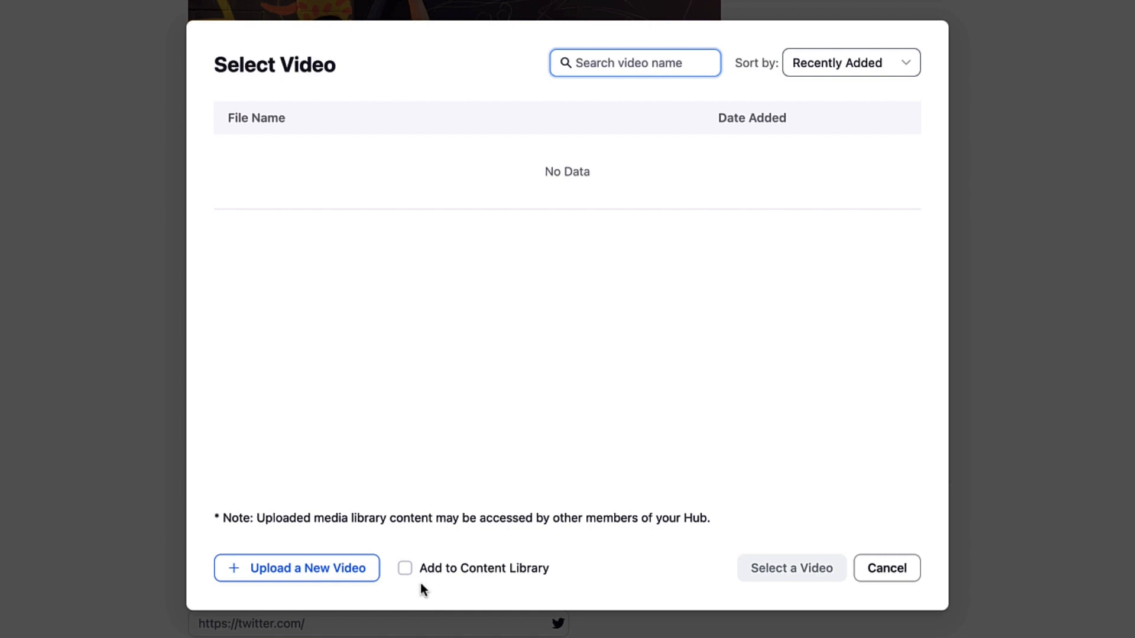
{"action": "left_click", "coordinate": [297, 568]}
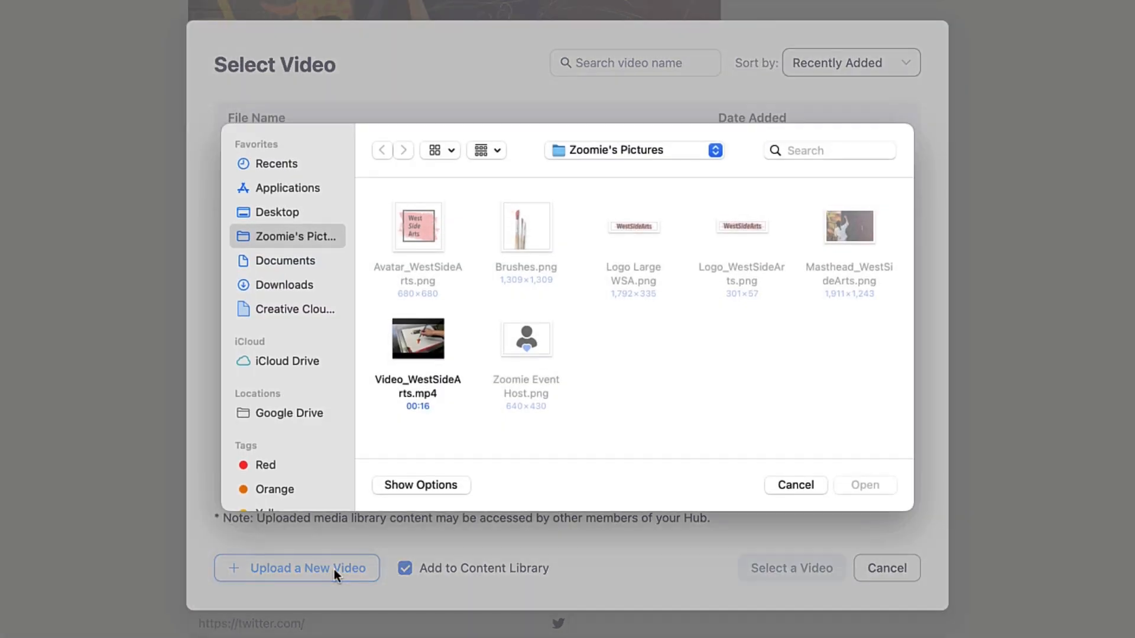
{"action": "left_click", "coordinate": [418, 338]}
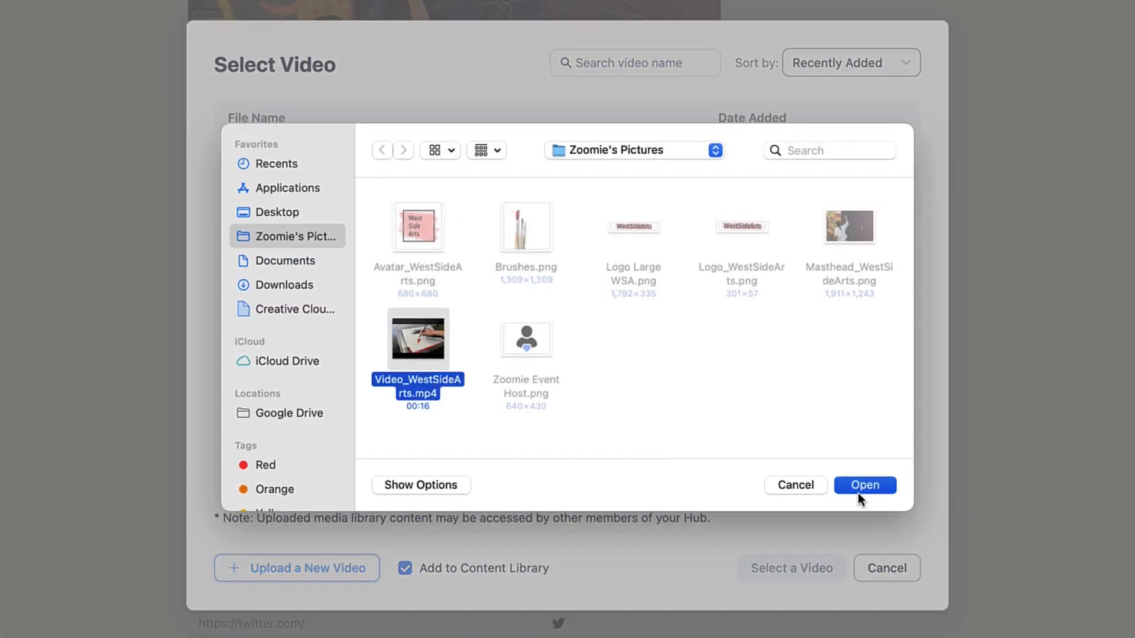
{"action": "left_click", "coordinate": [864, 484]}
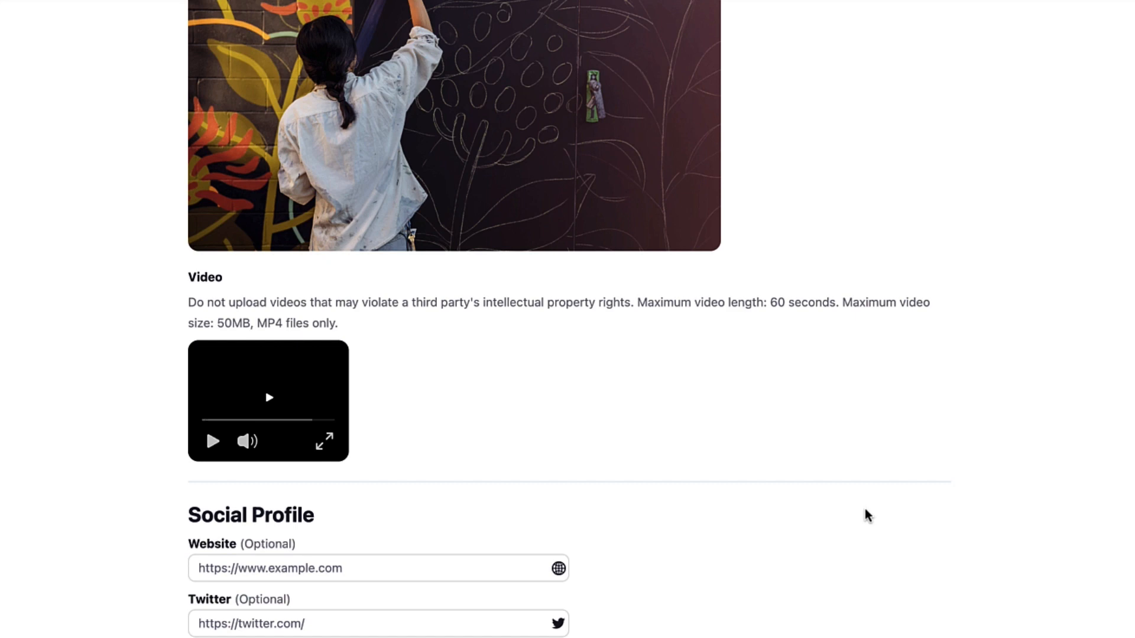
{"action": "left_click", "coordinate": [212, 441]}
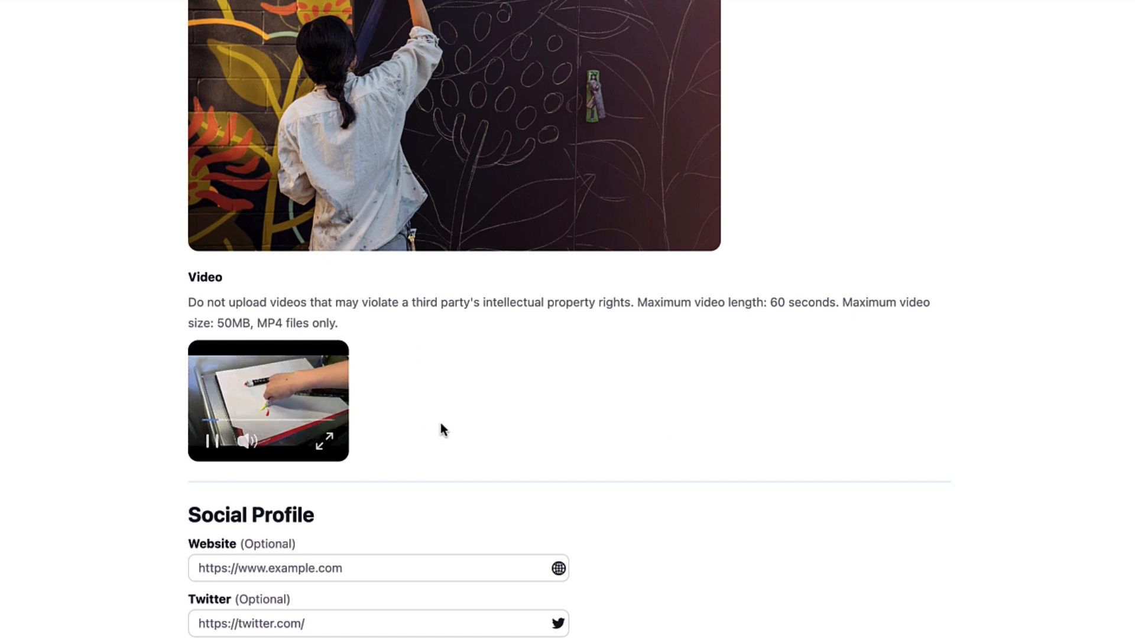
{"action": "scroll", "scroll_direction": "down", "scroll_amount": 3}
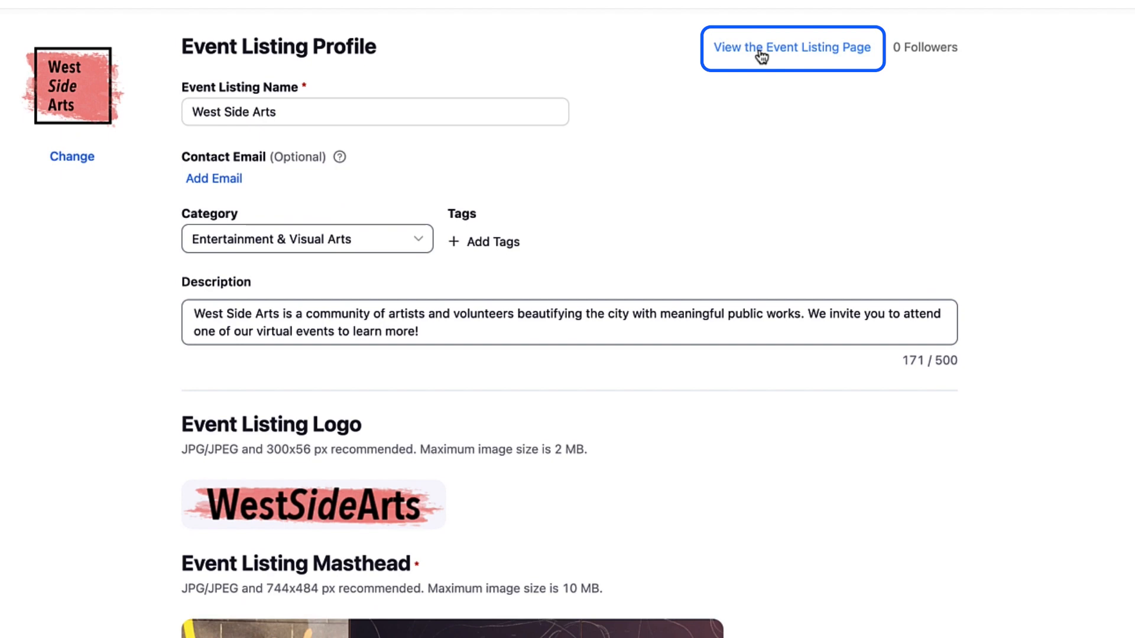
Preview the public West Side Arts listing page and its empty Recordings section
{"action": "left_click", "coordinate": [792, 48]}
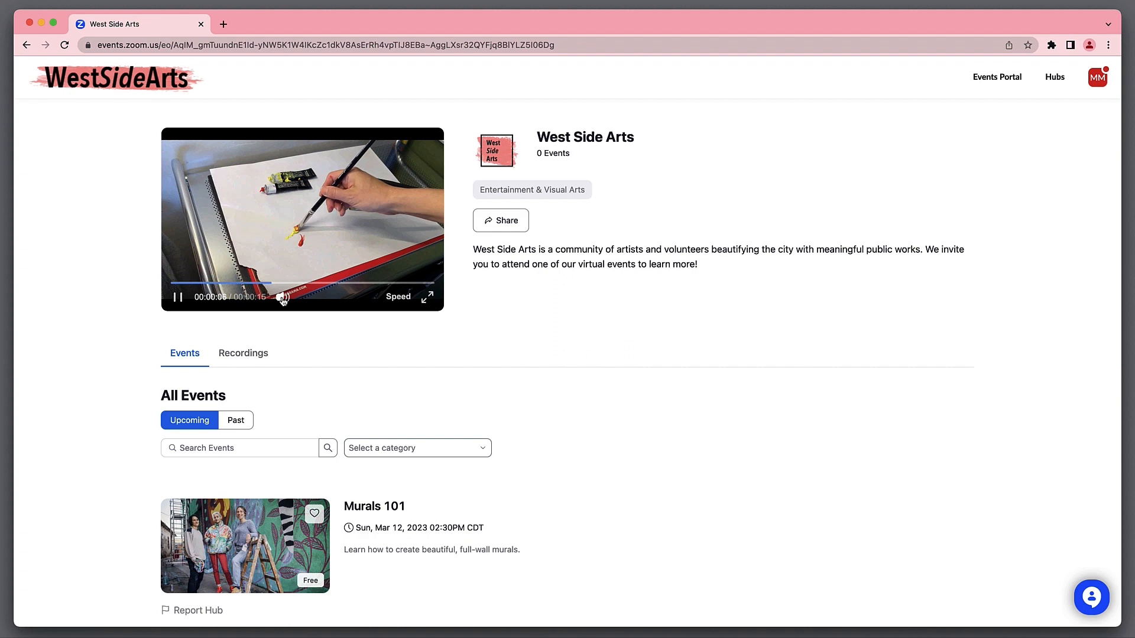
{"action": "left_click", "coordinate": [243, 353]}
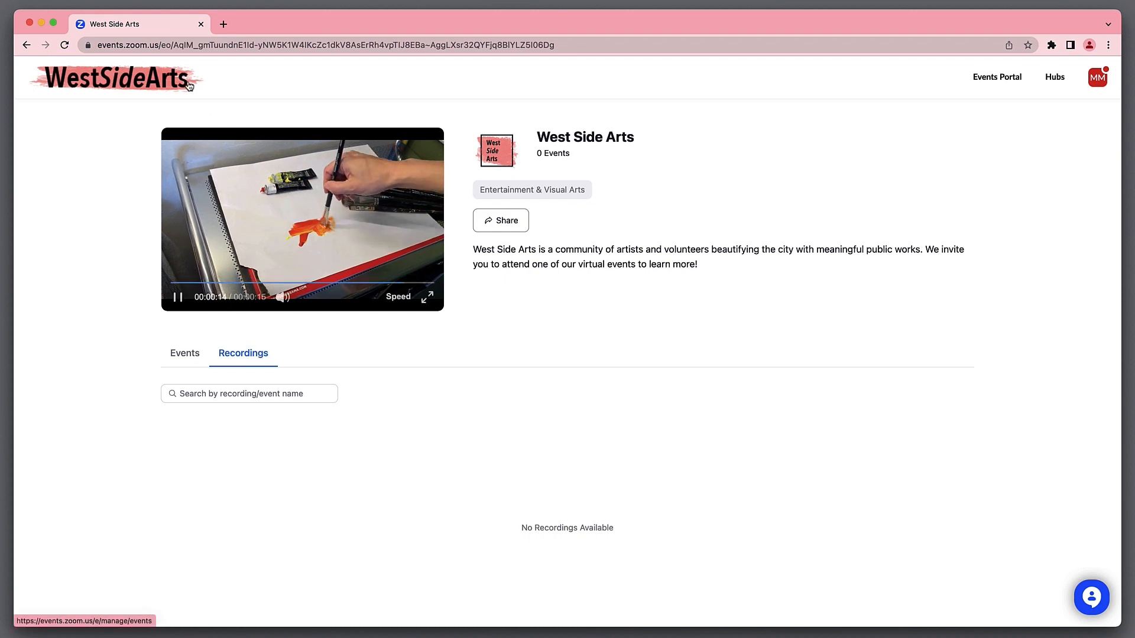
Go back via the West Side Arts logo to the Events list showing two drafts
{"action": "left_click", "coordinate": [115, 78]}
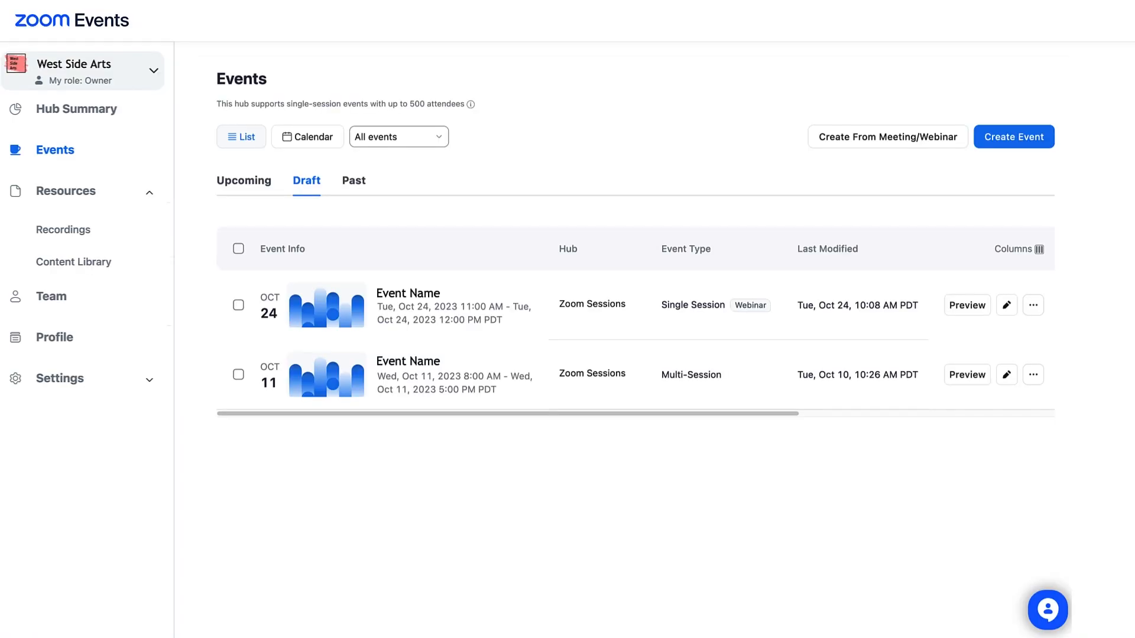
{"action": "left_click", "coordinate": [55, 149]}
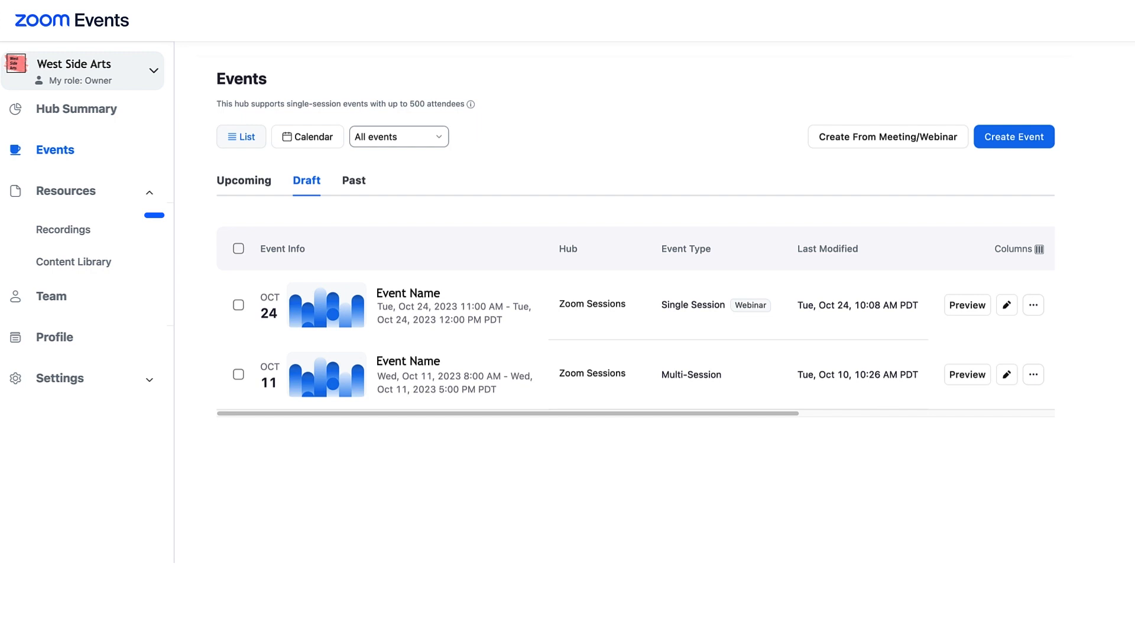
Open Recordings, then the Content Library with the video, masthead, logo and avatar files
{"action": "left_click", "coordinate": [63, 229]}
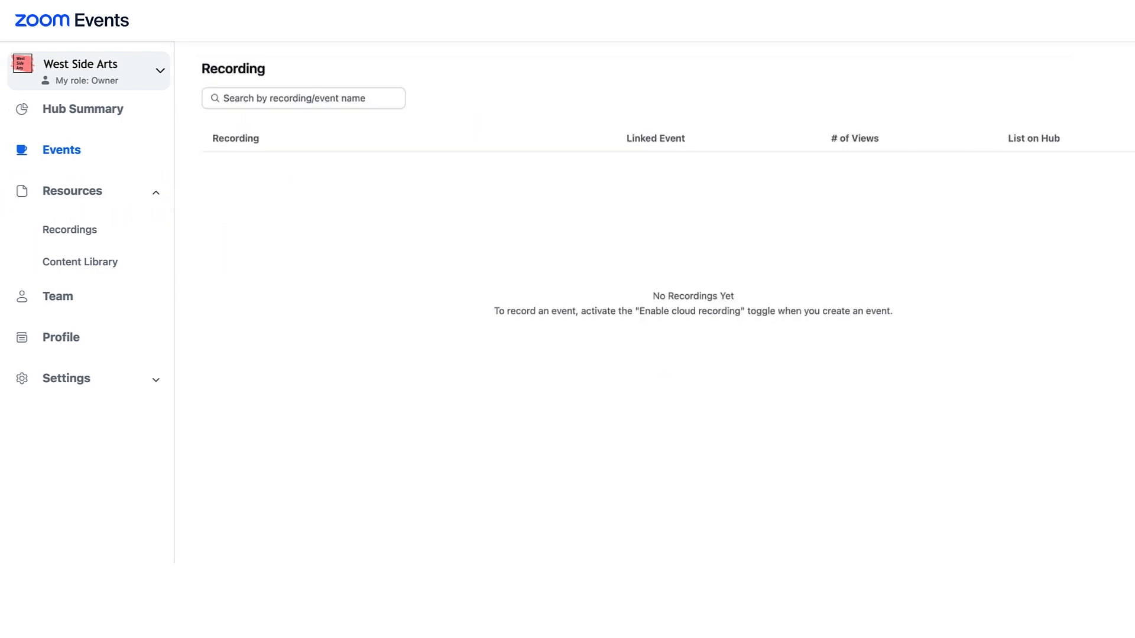
{"action": "left_click", "coordinate": [70, 229]}
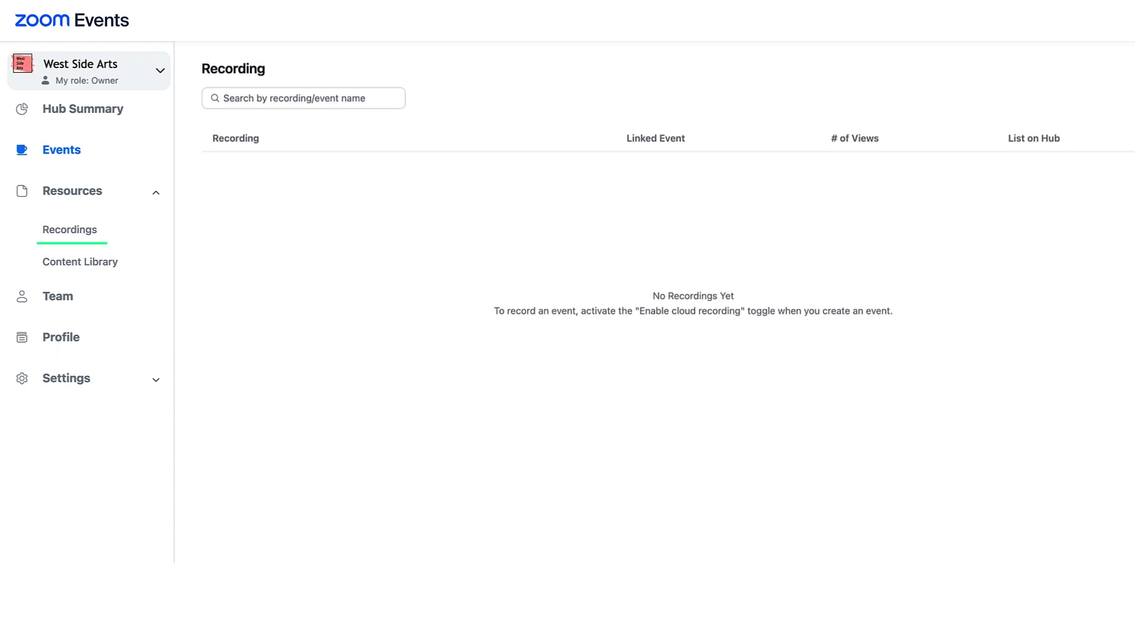
{"action": "left_click", "coordinate": [81, 261]}
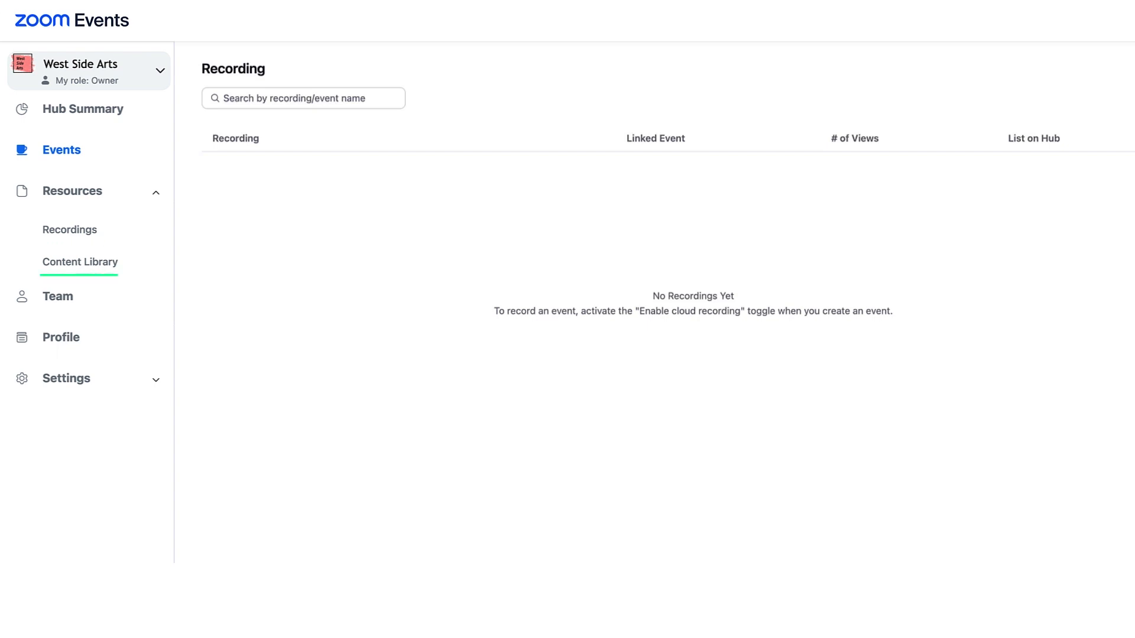
{"action": "left_click", "coordinate": [80, 261]}
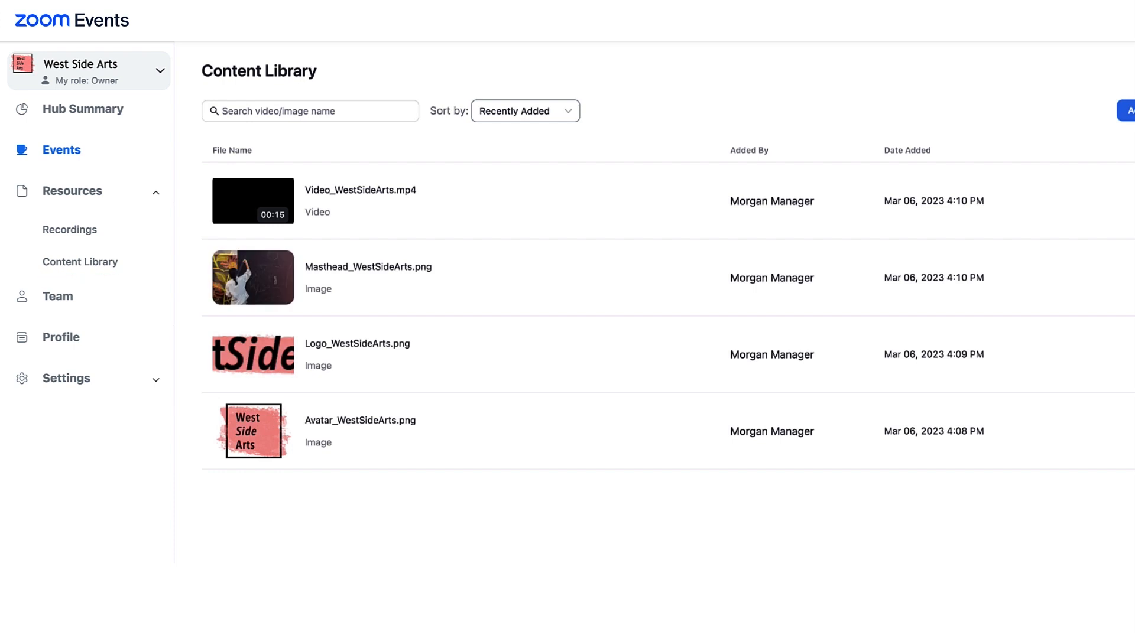
Go from Hub Summary to the West Side Arts Team organizers list
{"action": "left_click", "coordinate": [84, 109]}
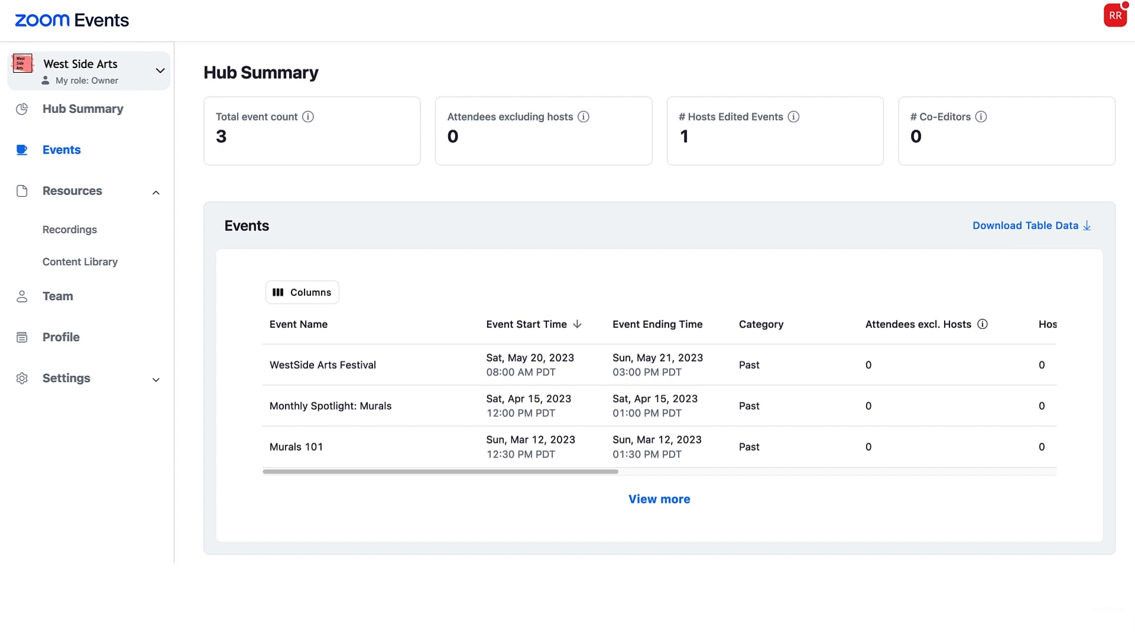
{"action": "left_click", "coordinate": [57, 296]}
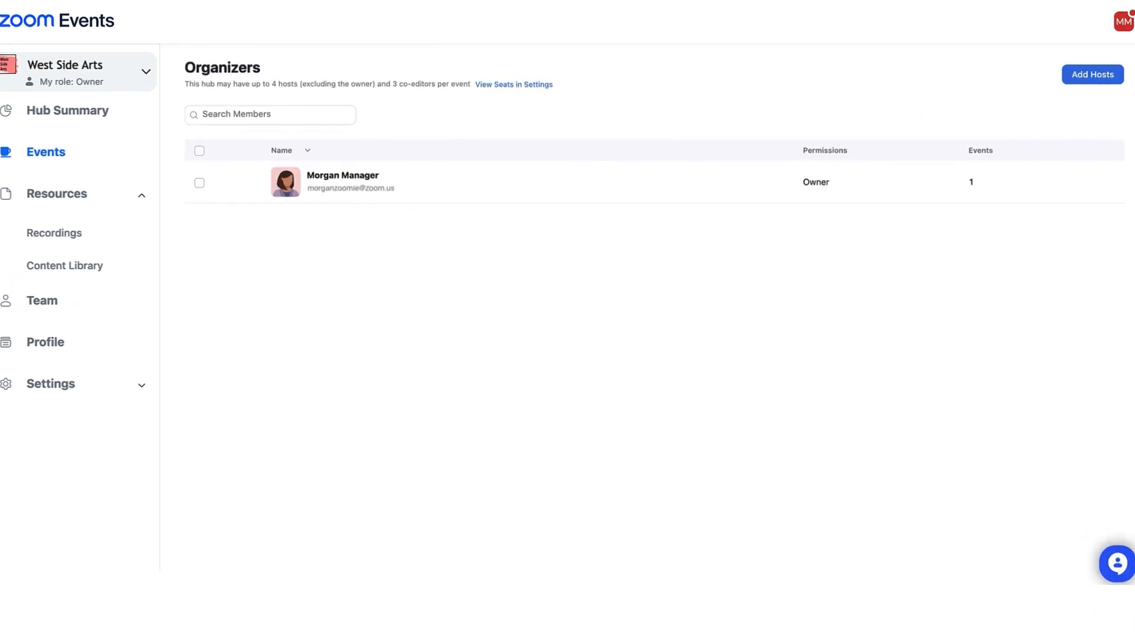
Invite a new host to the West Side Arts hub through Add Hosts
{"action": "left_click", "coordinate": [1093, 74]}
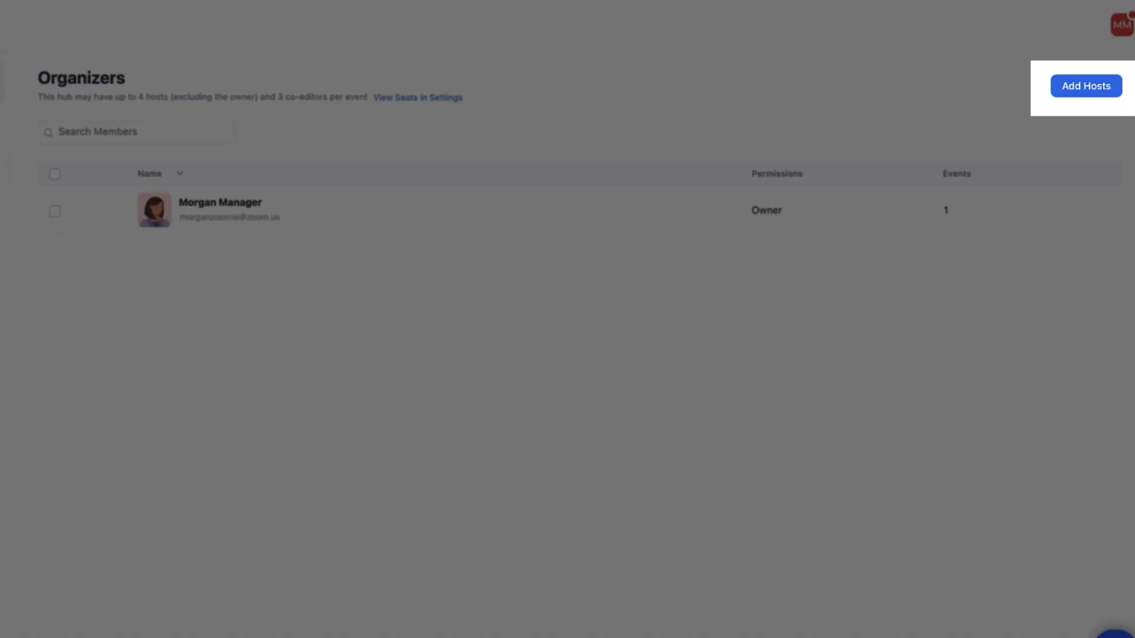
{"action": "left_click", "coordinate": [1085, 85]}
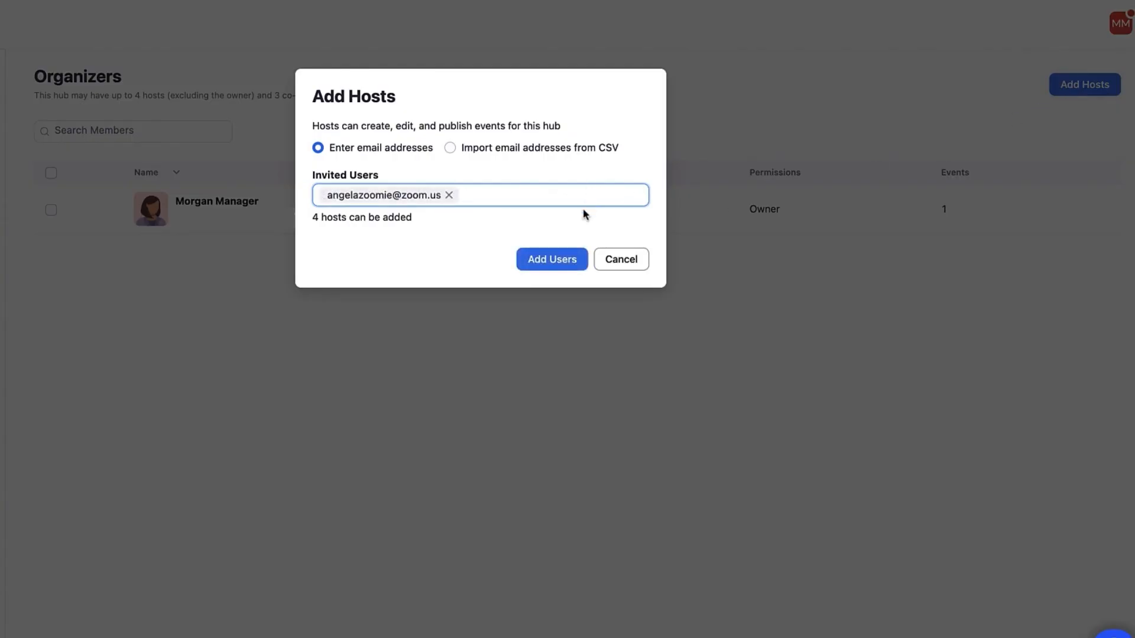
{"action": "left_click", "coordinate": [552, 259]}
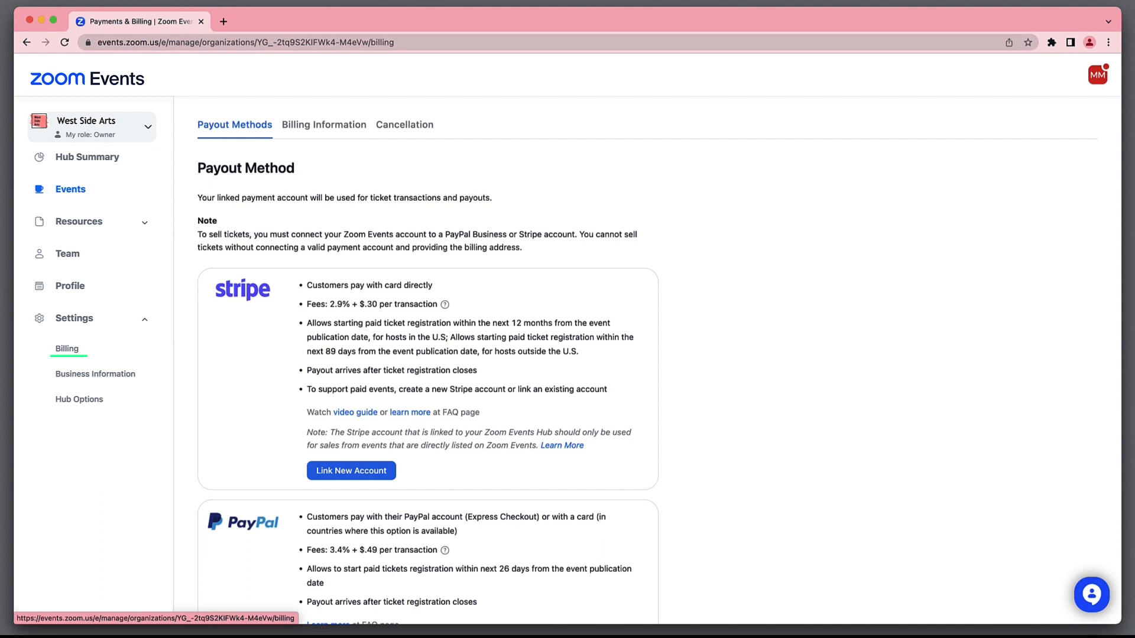
Review the Billing Information address form, then view the Cancellation policy tab
{"action": "left_click", "coordinate": [323, 125]}
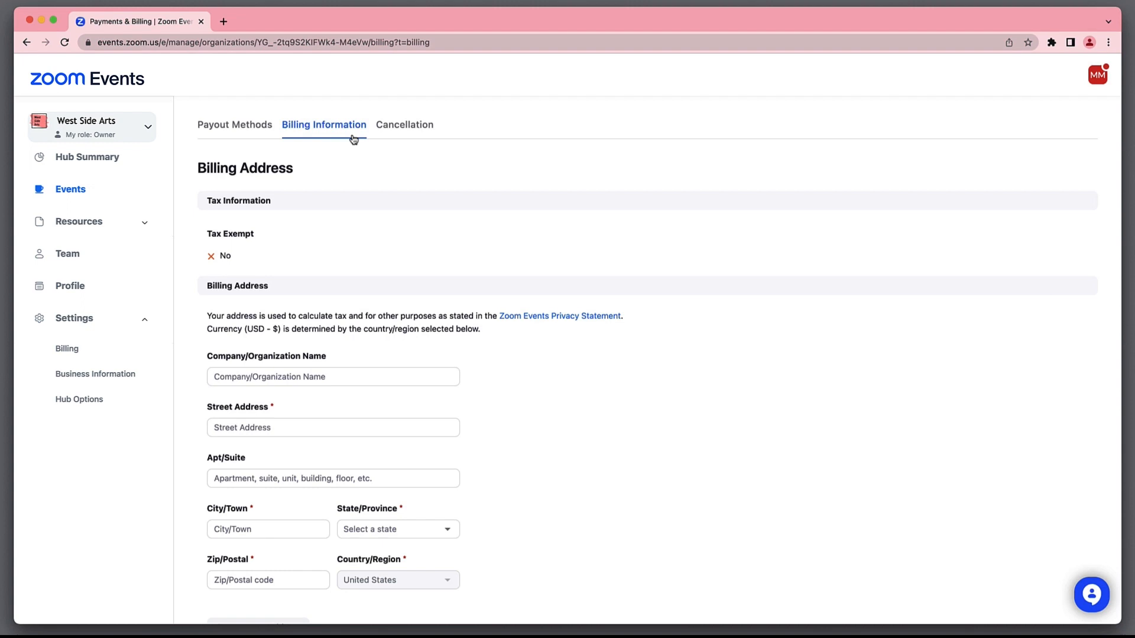
{"action": "mouse_move", "coordinate": [403, 139]}
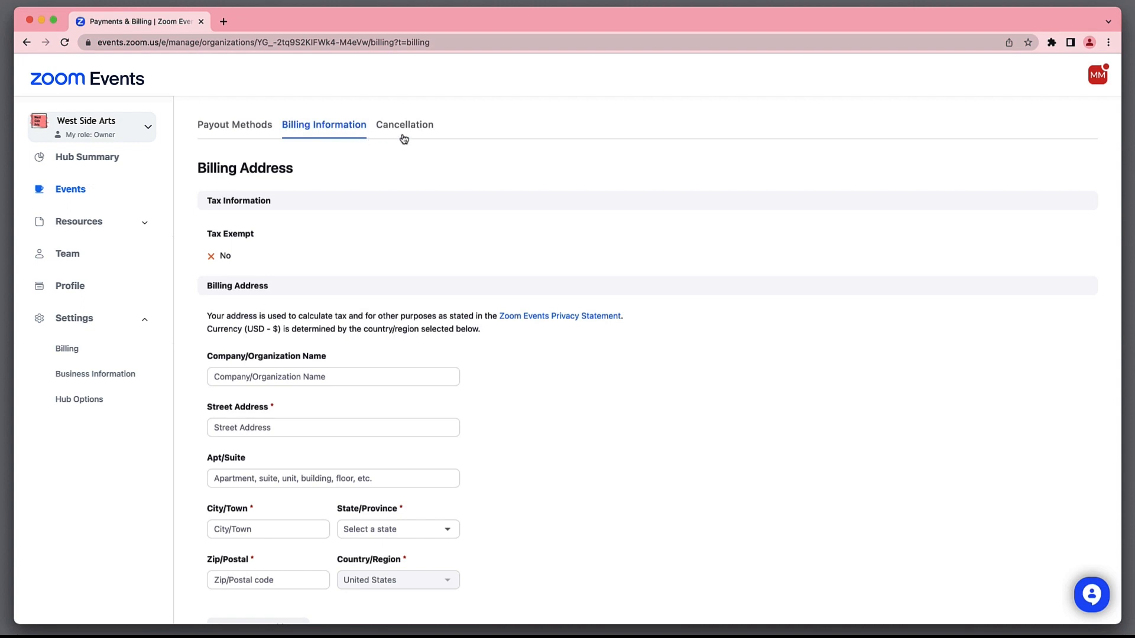
{"action": "left_click", "coordinate": [404, 125]}
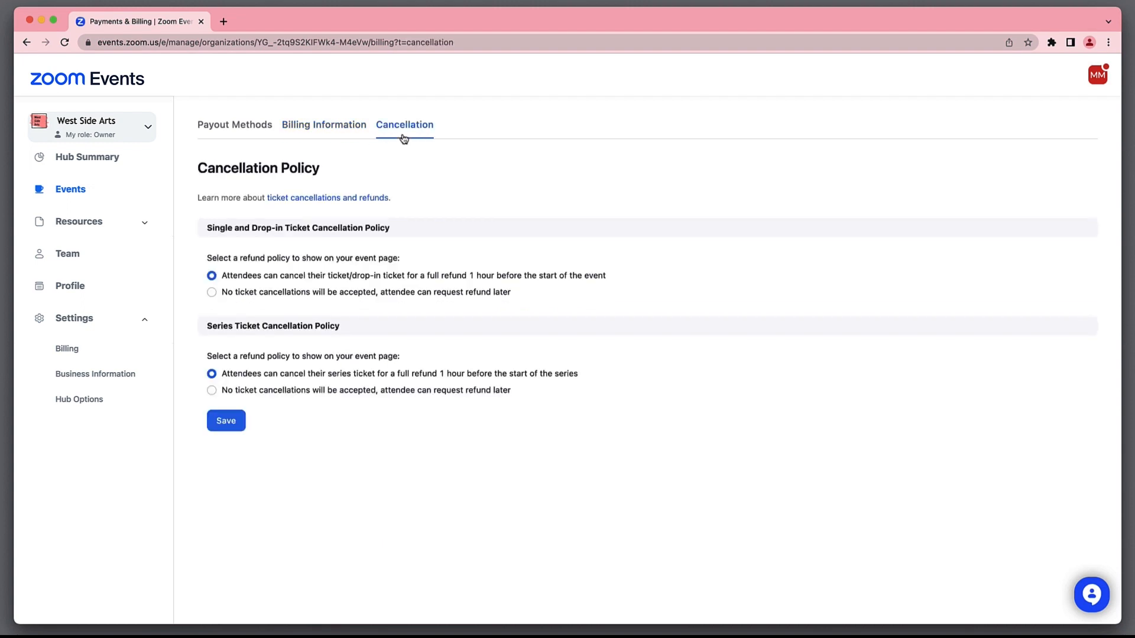
{"action": "left_click", "coordinate": [95, 374]}
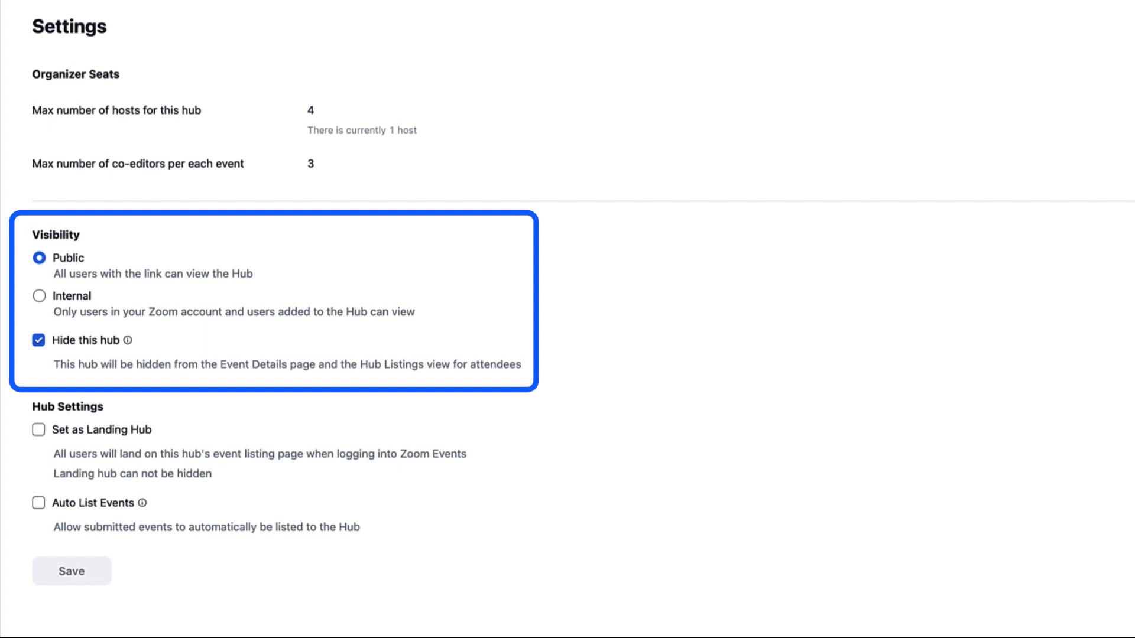
{"action": "mouse_move", "coordinate": [47, 312]}
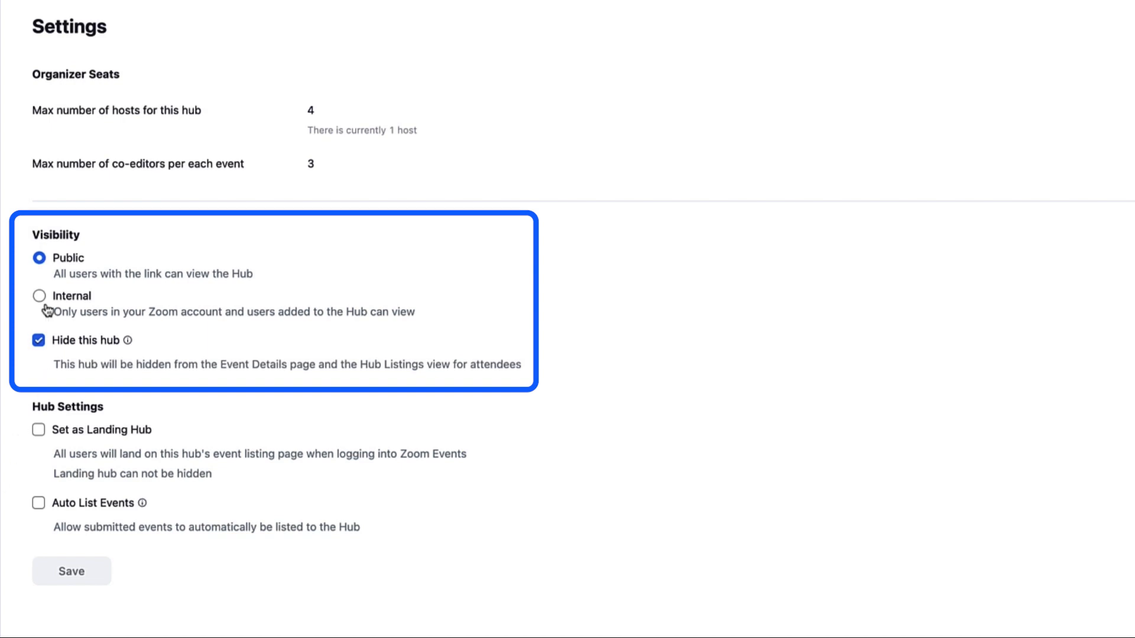
Switch hub visibility to Internal and save
{"action": "left_click", "coordinate": [40, 296]}
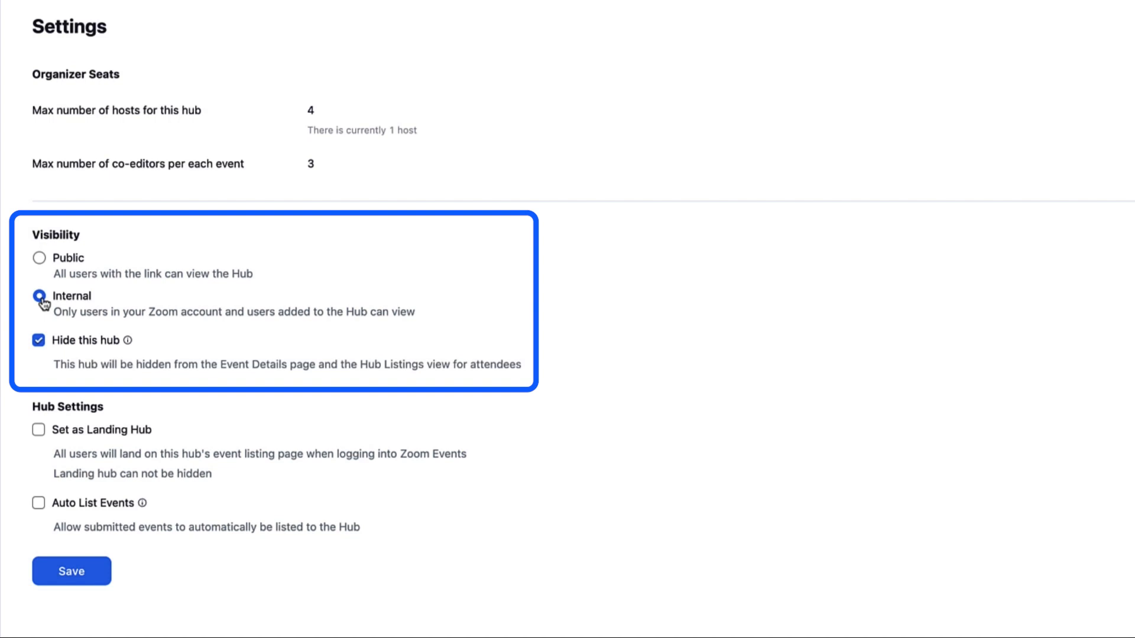
{"action": "left_click", "coordinate": [38, 258]}
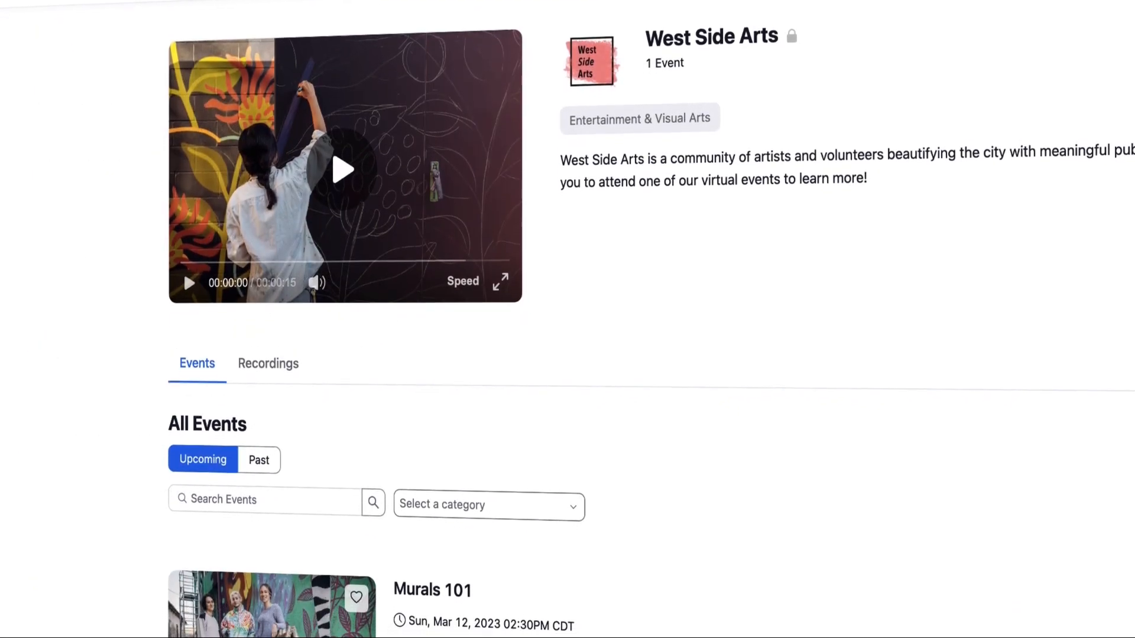
Scroll down the West Side Arts listing page
{"action": "scroll", "scroll_direction": "down", "scroll_amount": 3}
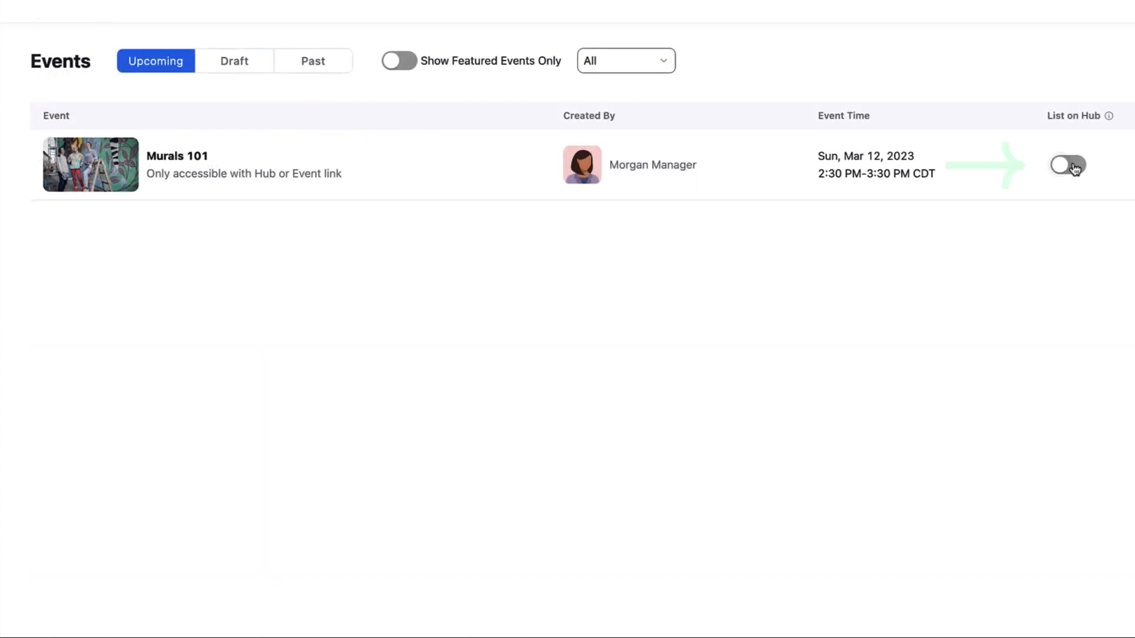
Turn on List on Hub for Murals 101
{"action": "left_click", "coordinate": [1067, 165]}
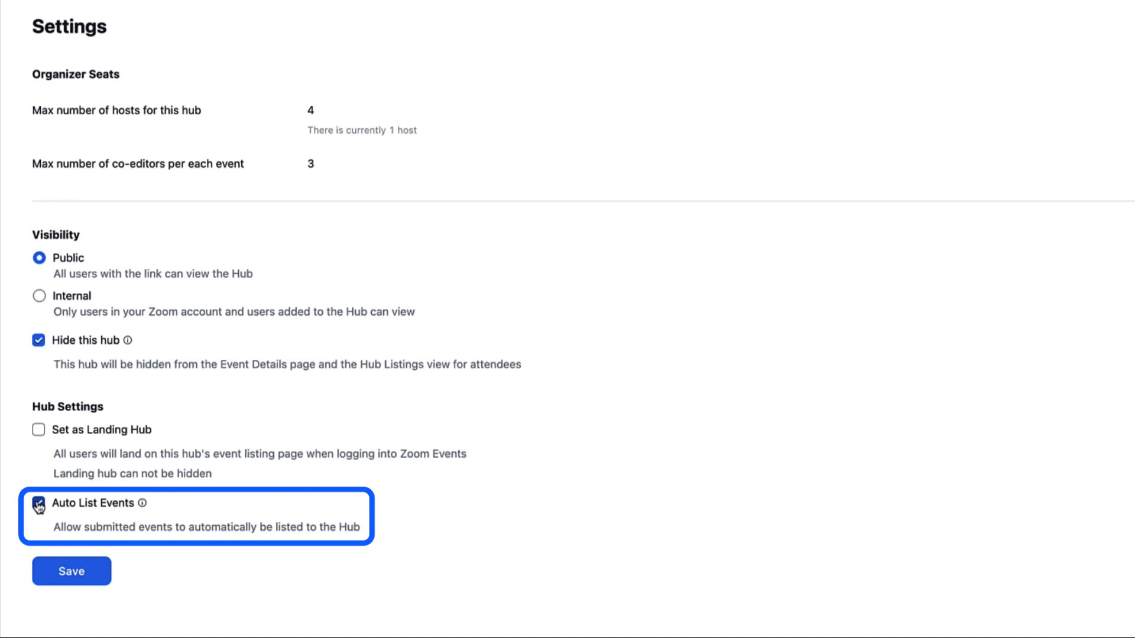
Save Auto List Events and scroll the listing page to see Murals 101
{"action": "left_click", "coordinate": [71, 571]}
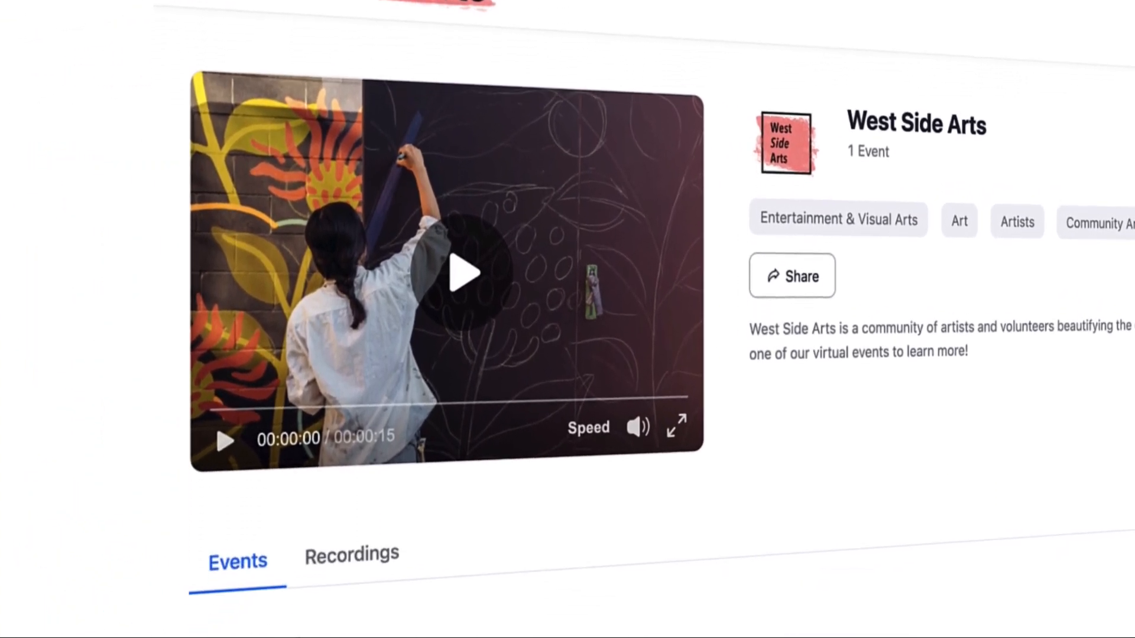
{"action": "scroll", "scroll_direction": "down", "scroll_amount": 3}
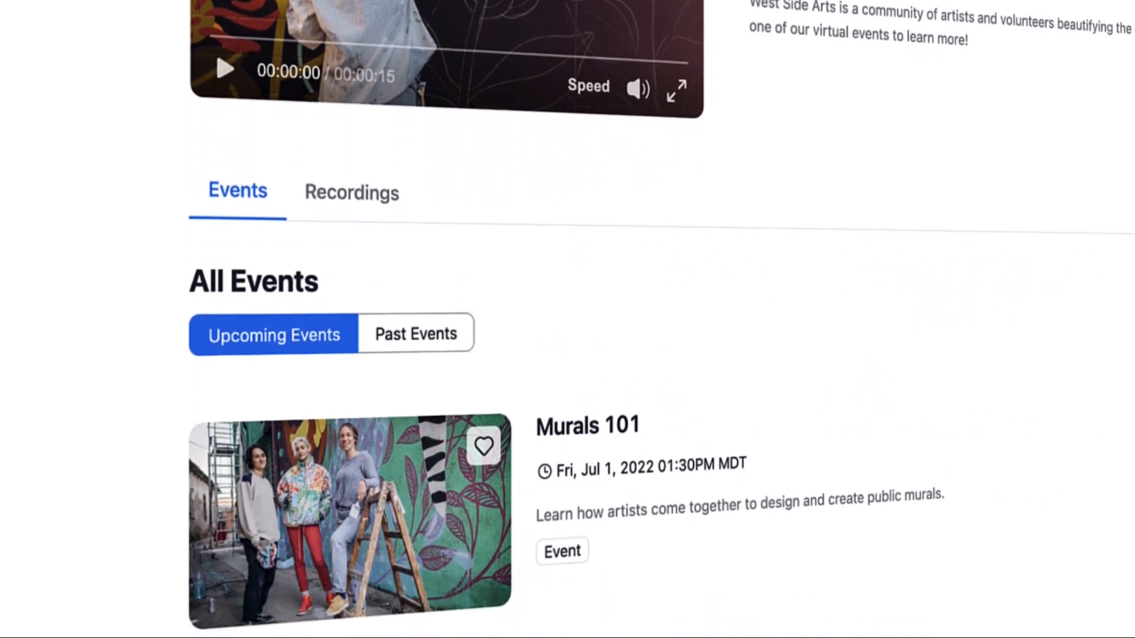